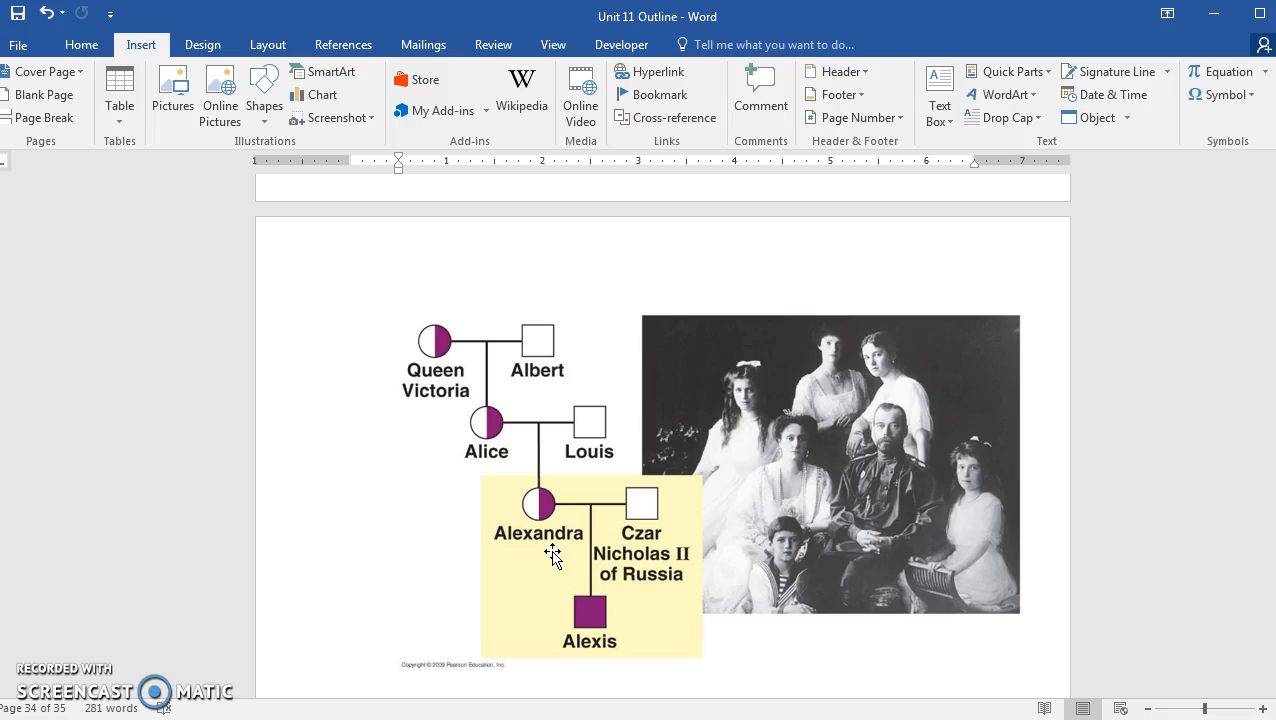
mouse_move(434, 556)
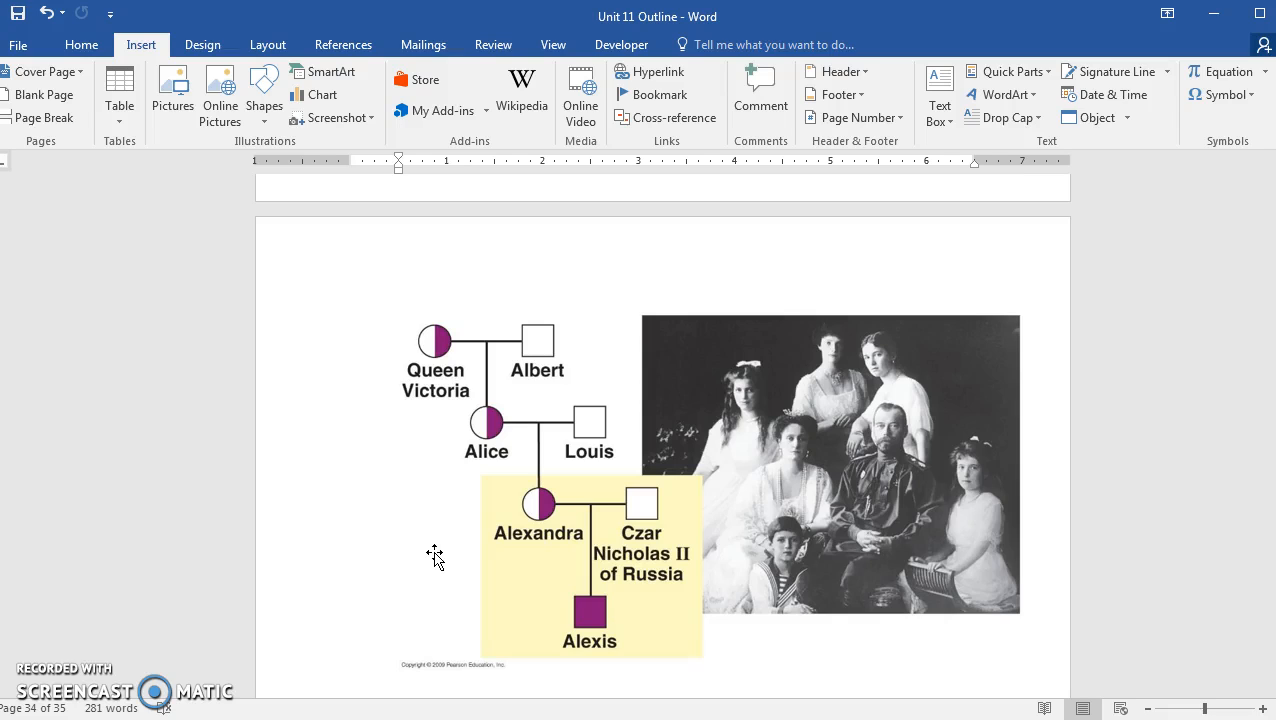
mouse_move(820, 428)
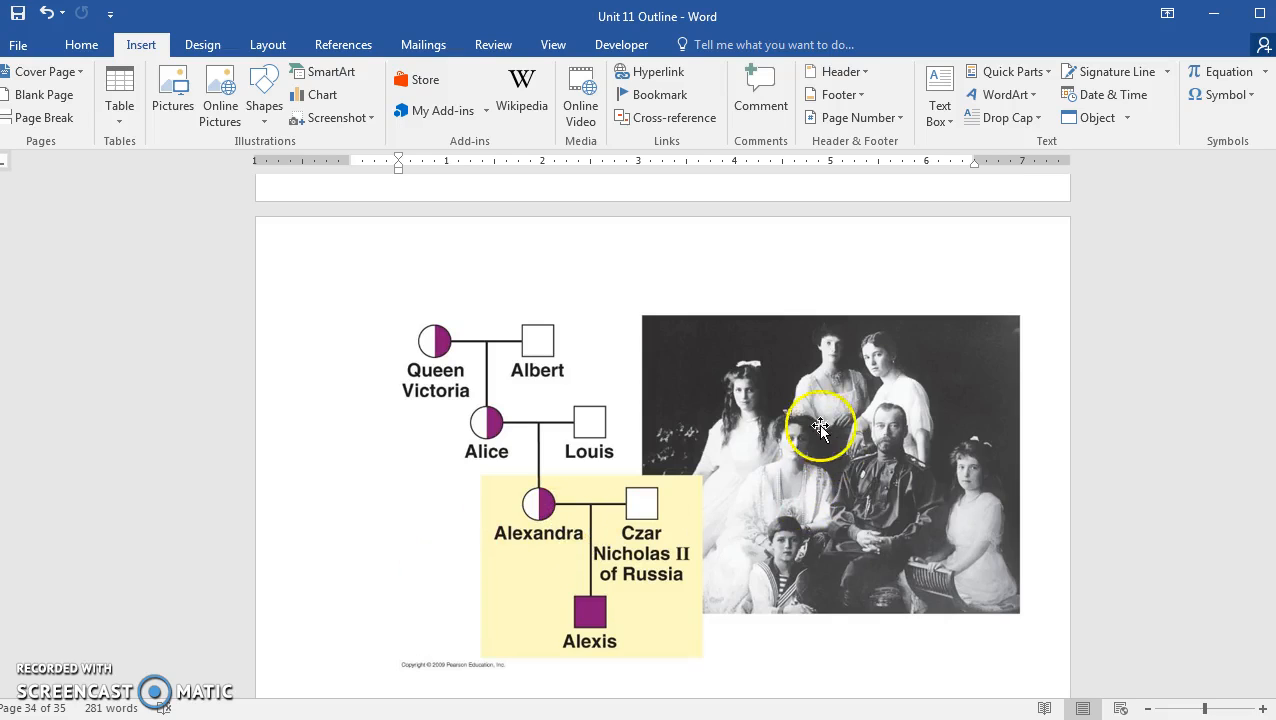
mouse_move(714, 520)
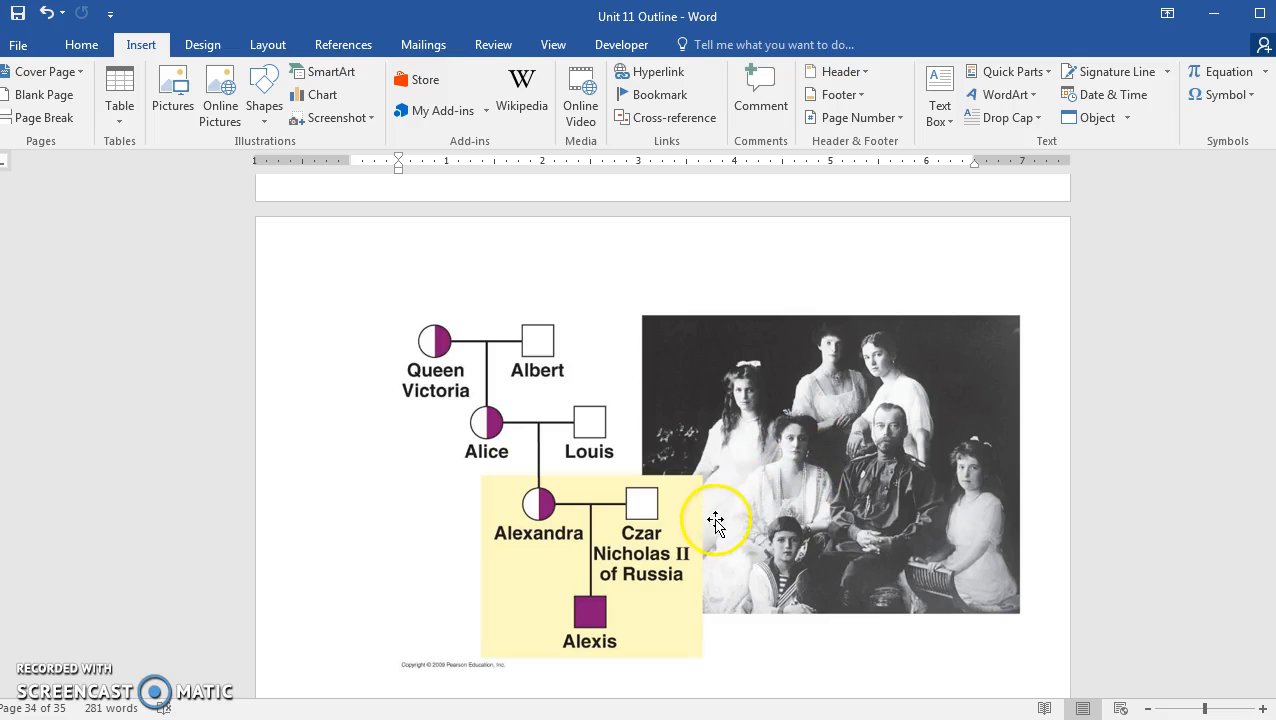
mouse_move(872, 414)
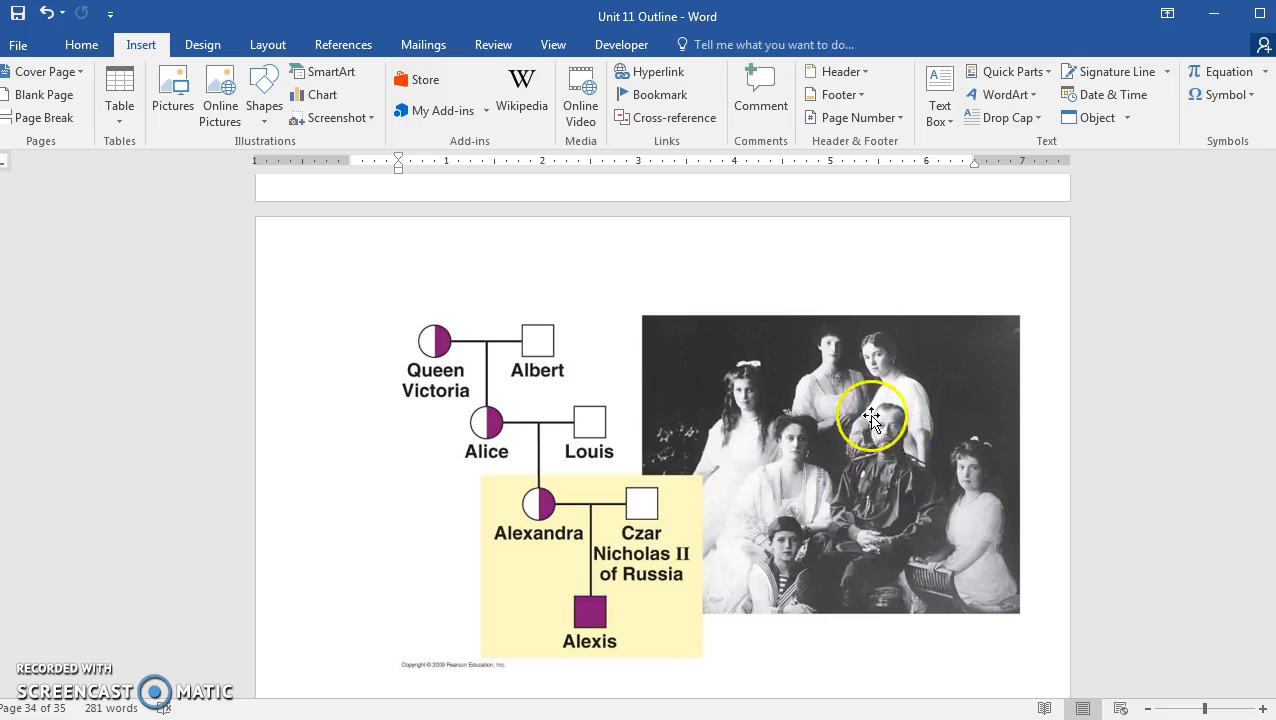
mouse_move(892, 452)
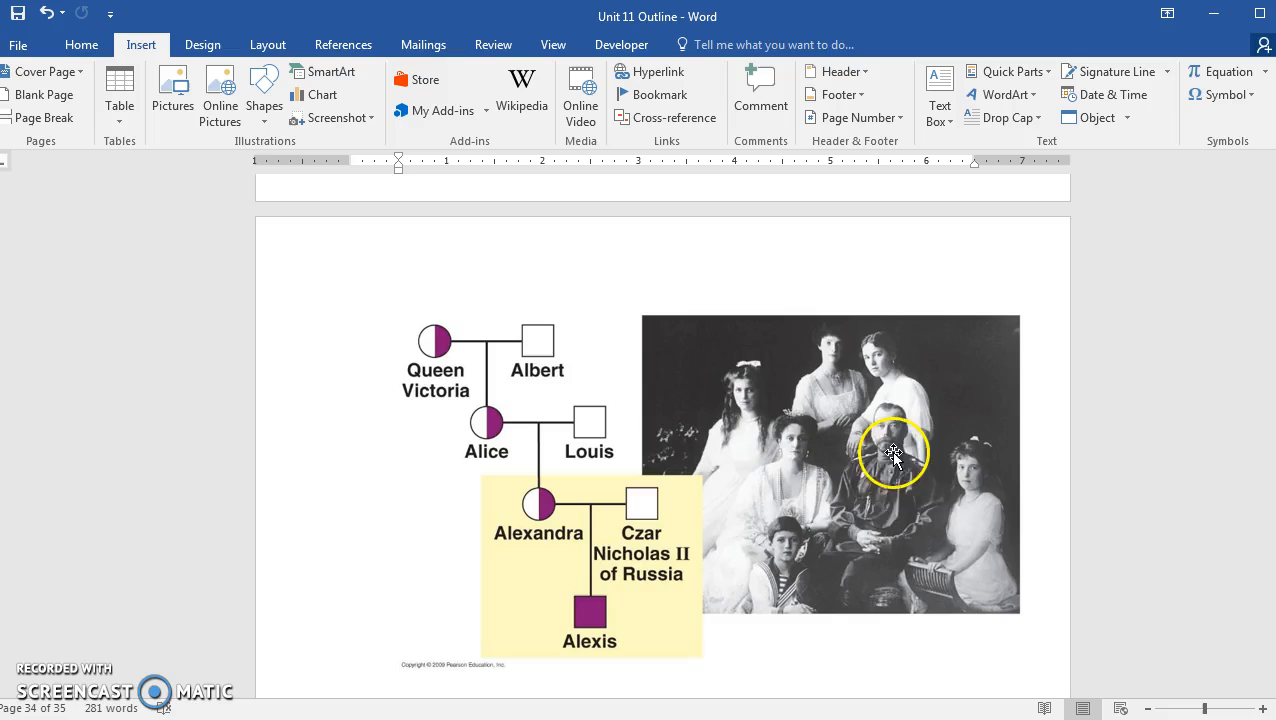
mouse_move(822, 492)
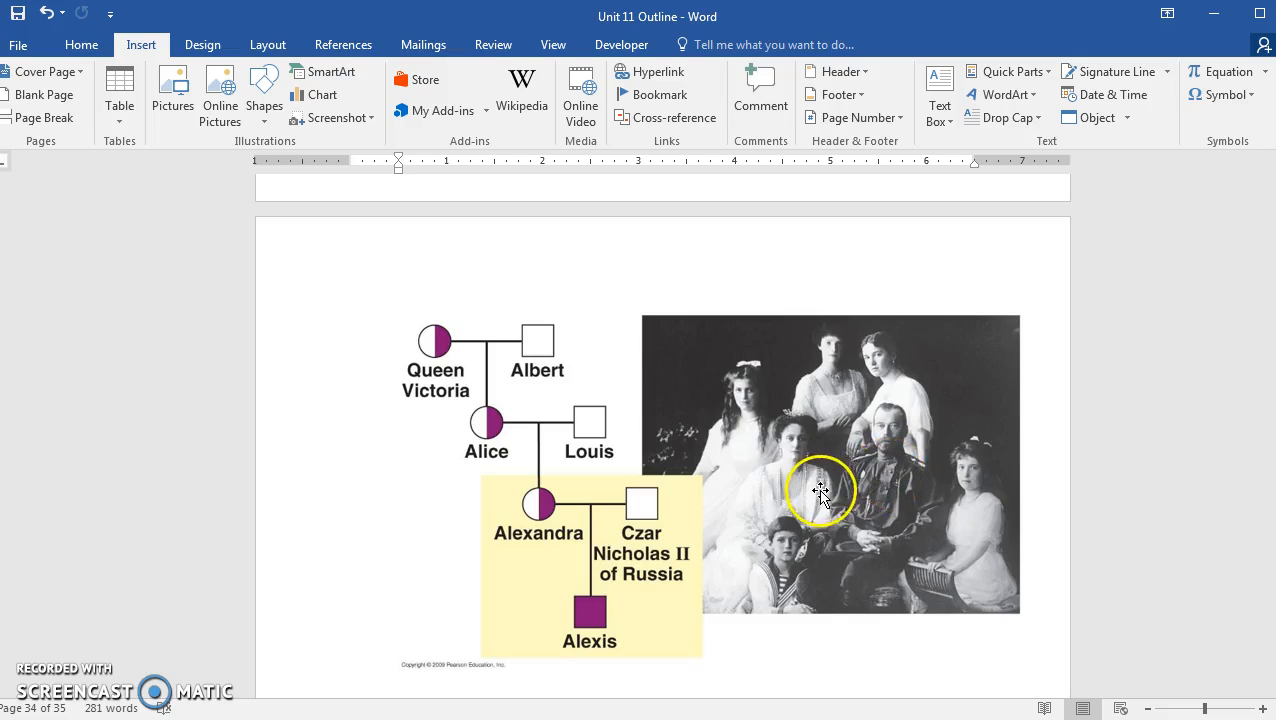
mouse_move(822, 412)
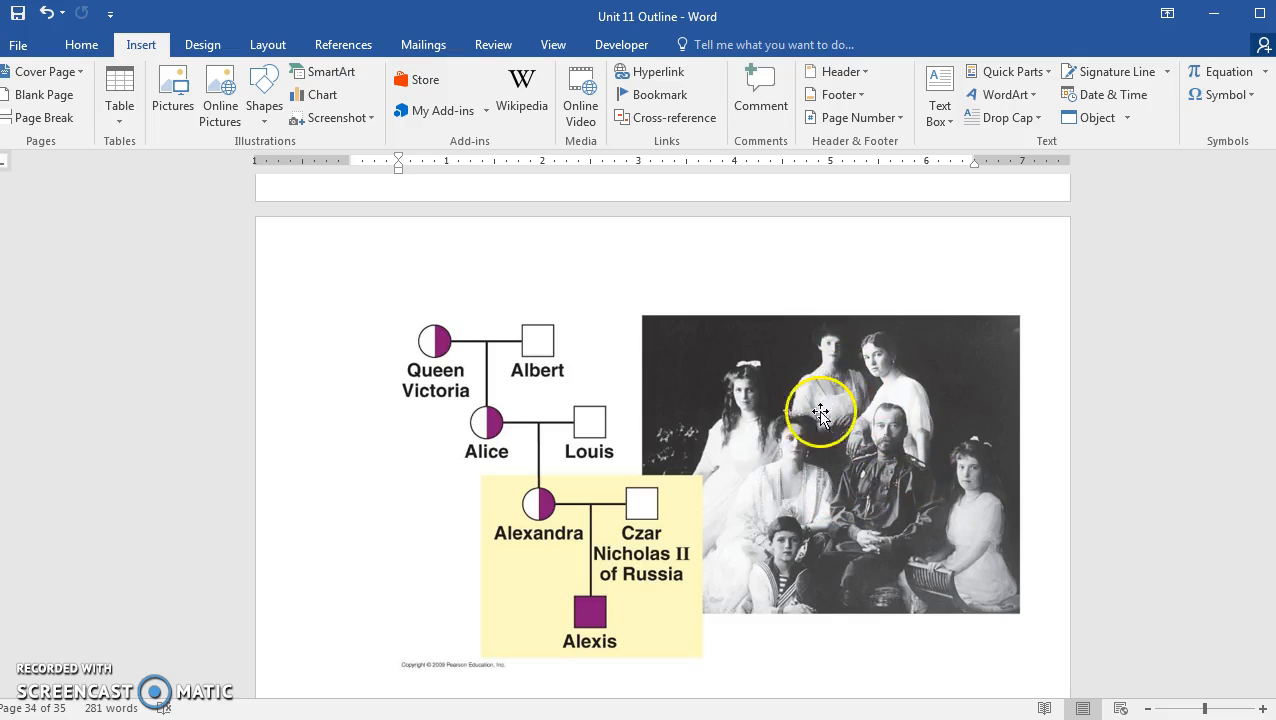
mouse_move(828, 472)
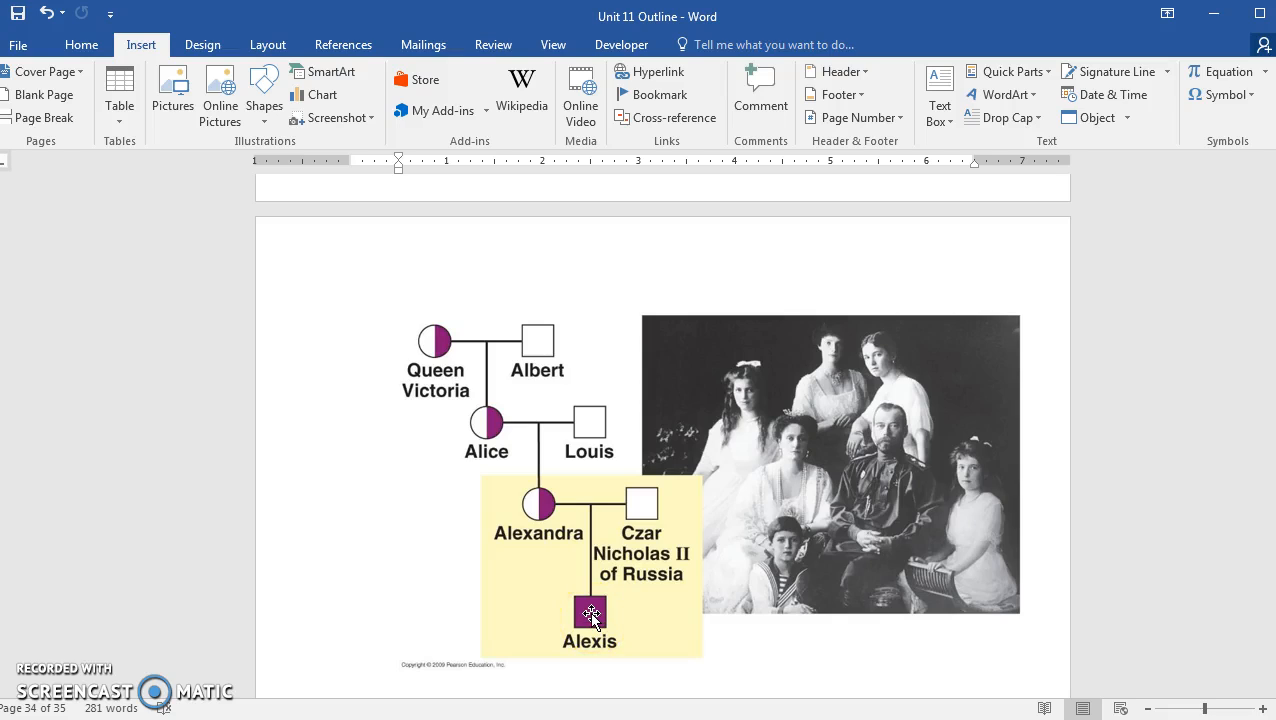
mouse_move(796, 536)
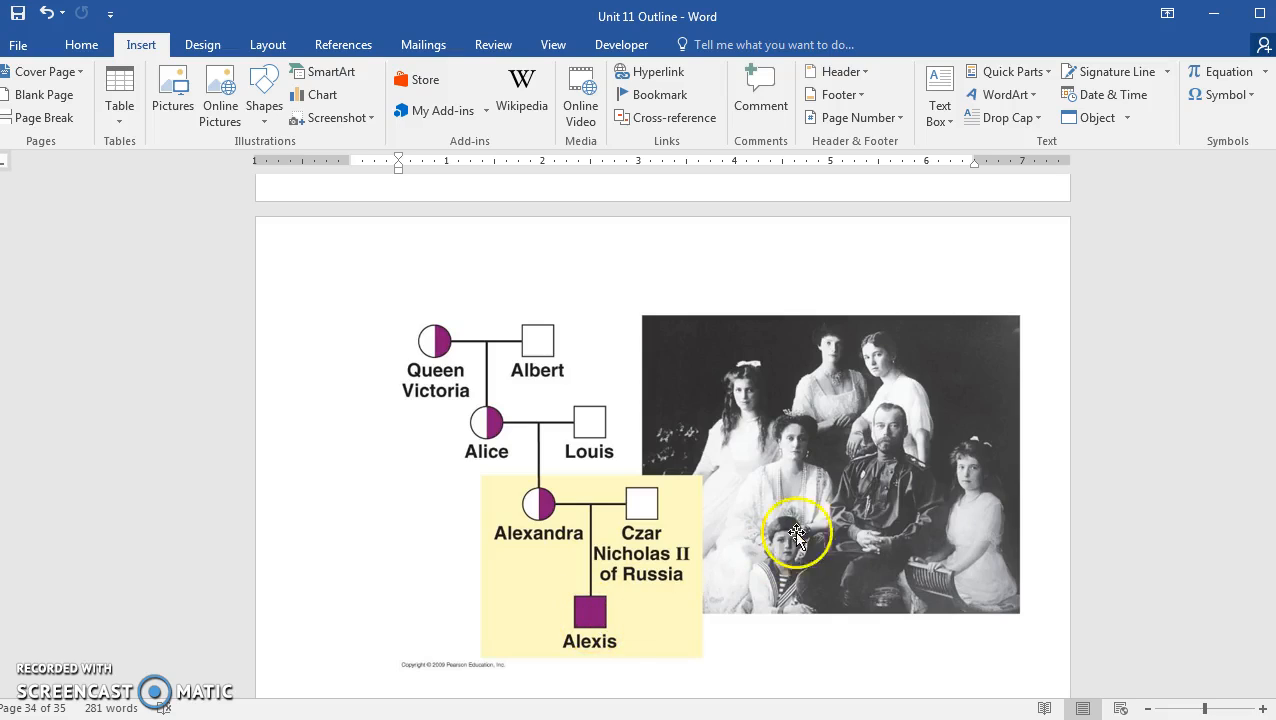
mouse_move(800, 516)
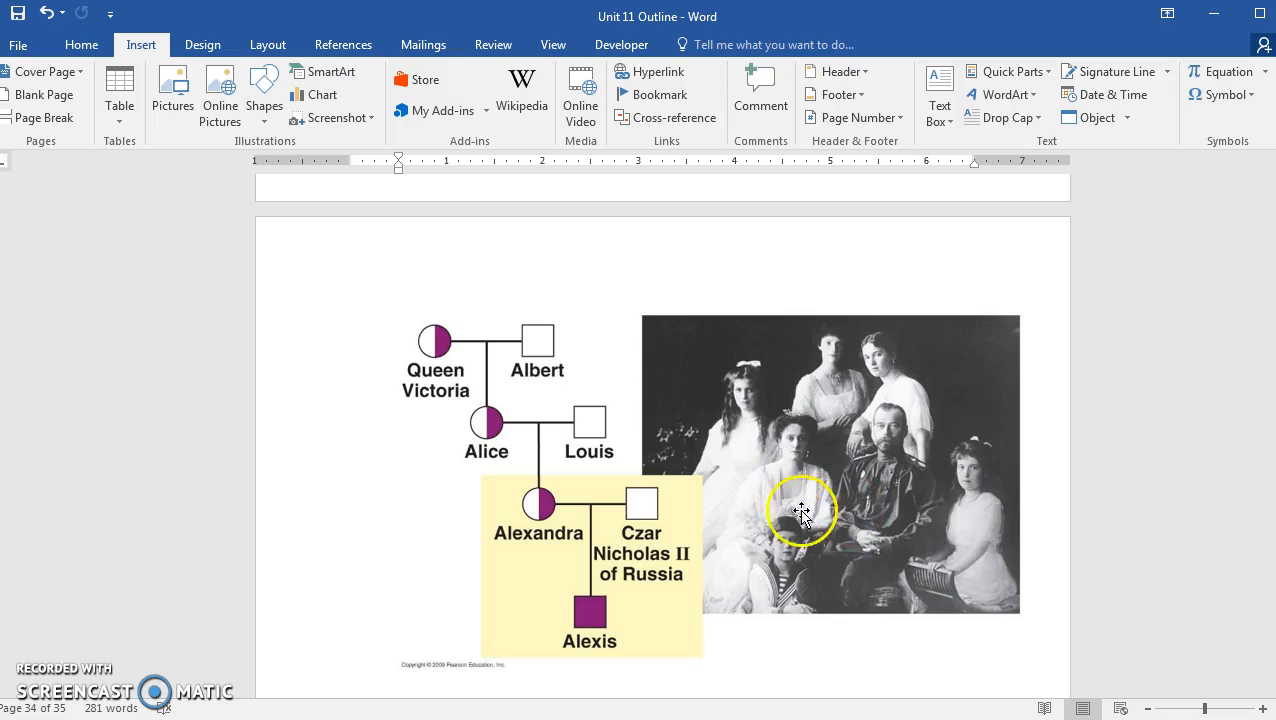
mouse_move(438, 504)
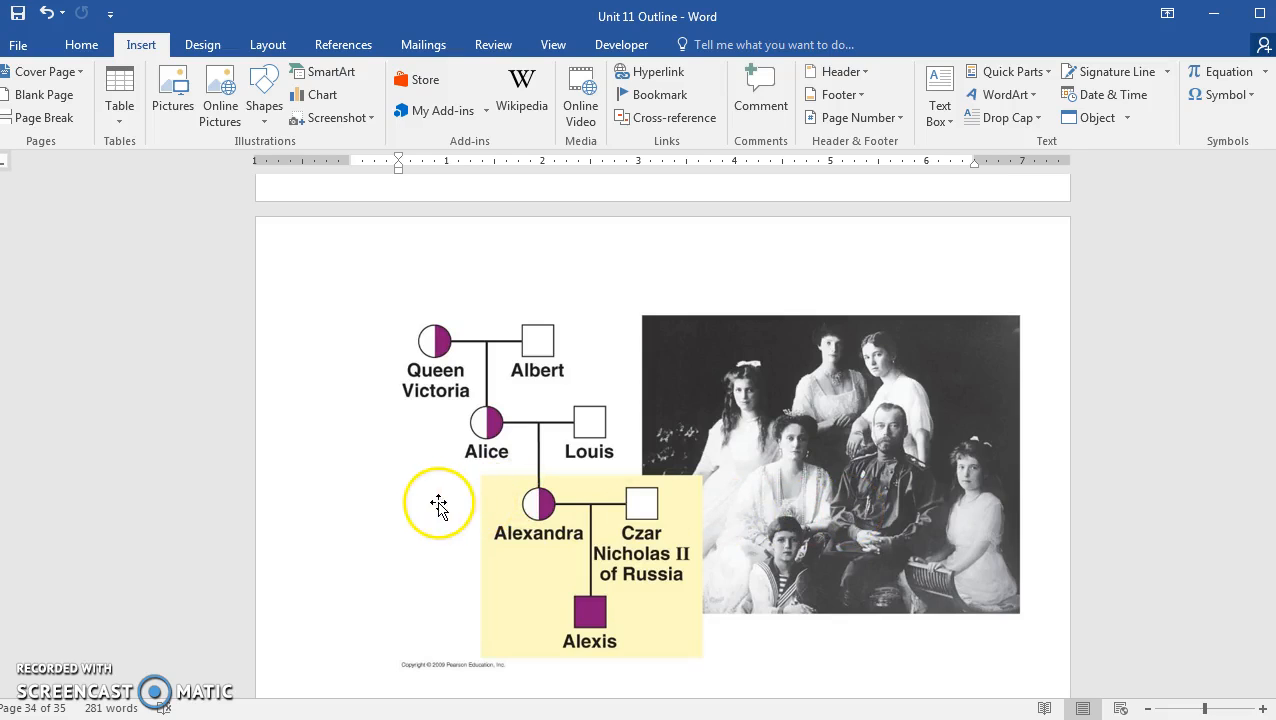
mouse_move(444, 352)
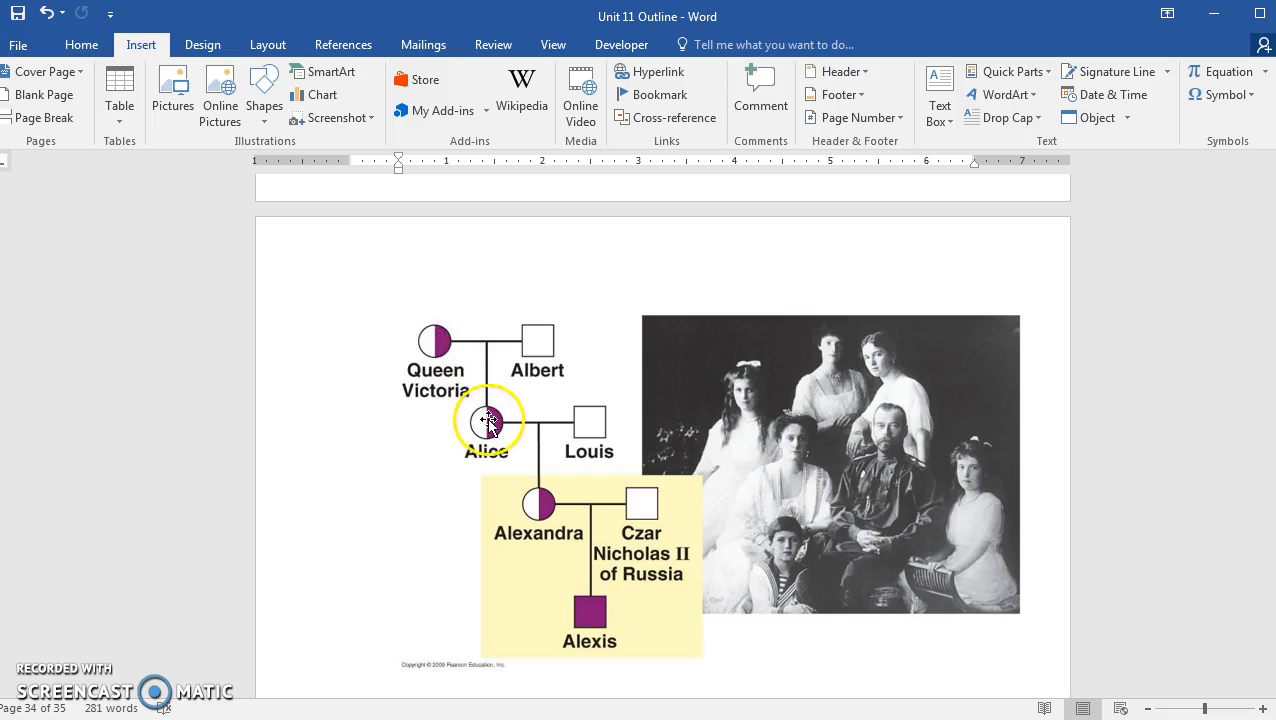
mouse_move(528, 462)
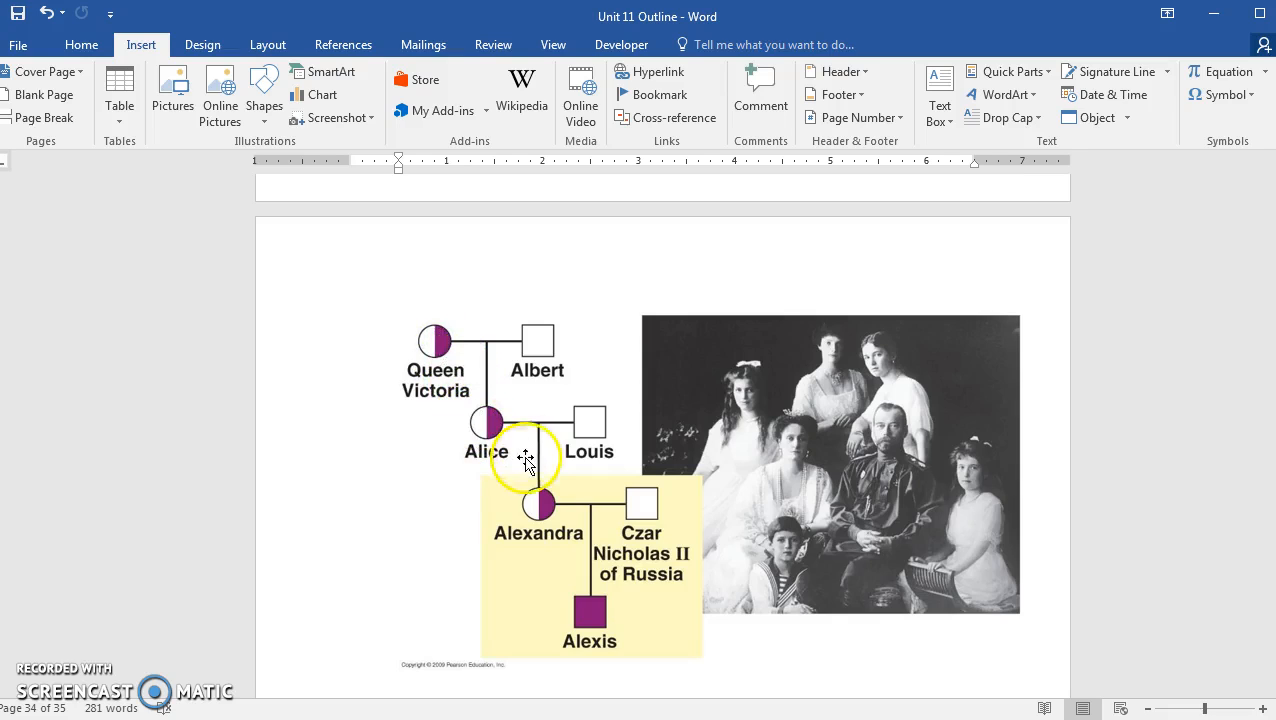
mouse_move(556, 516)
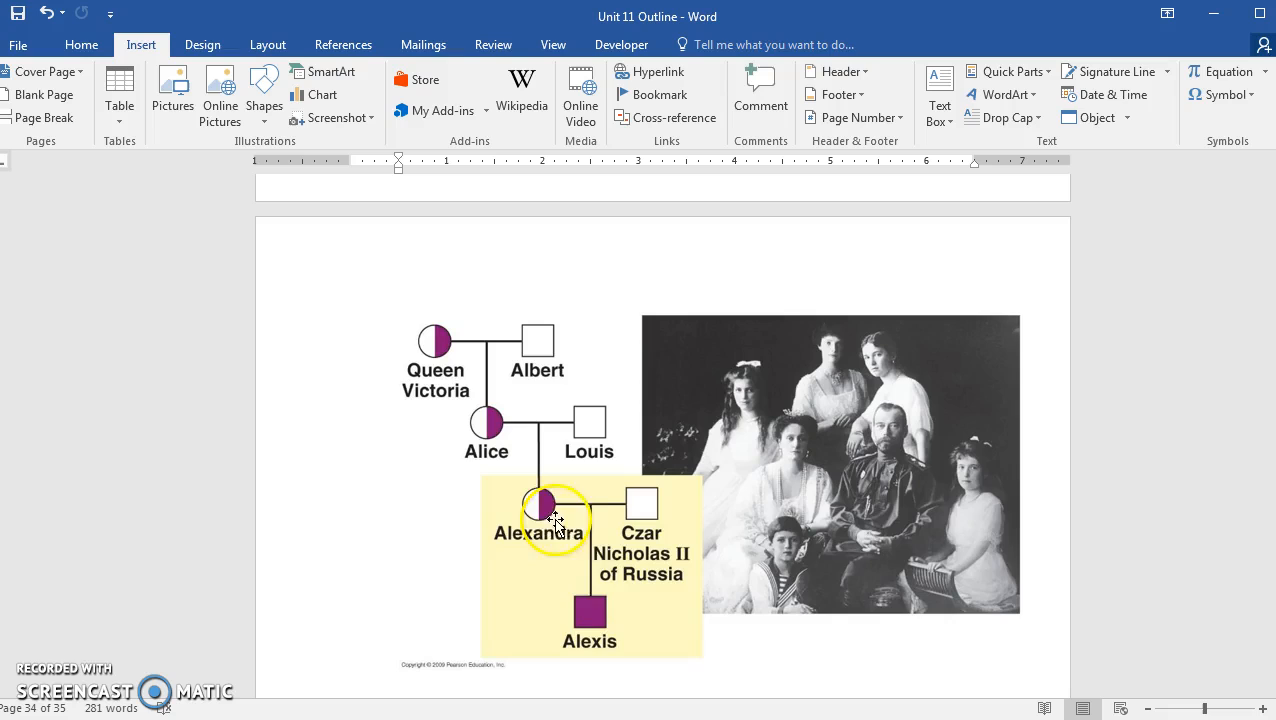
mouse_move(590, 614)
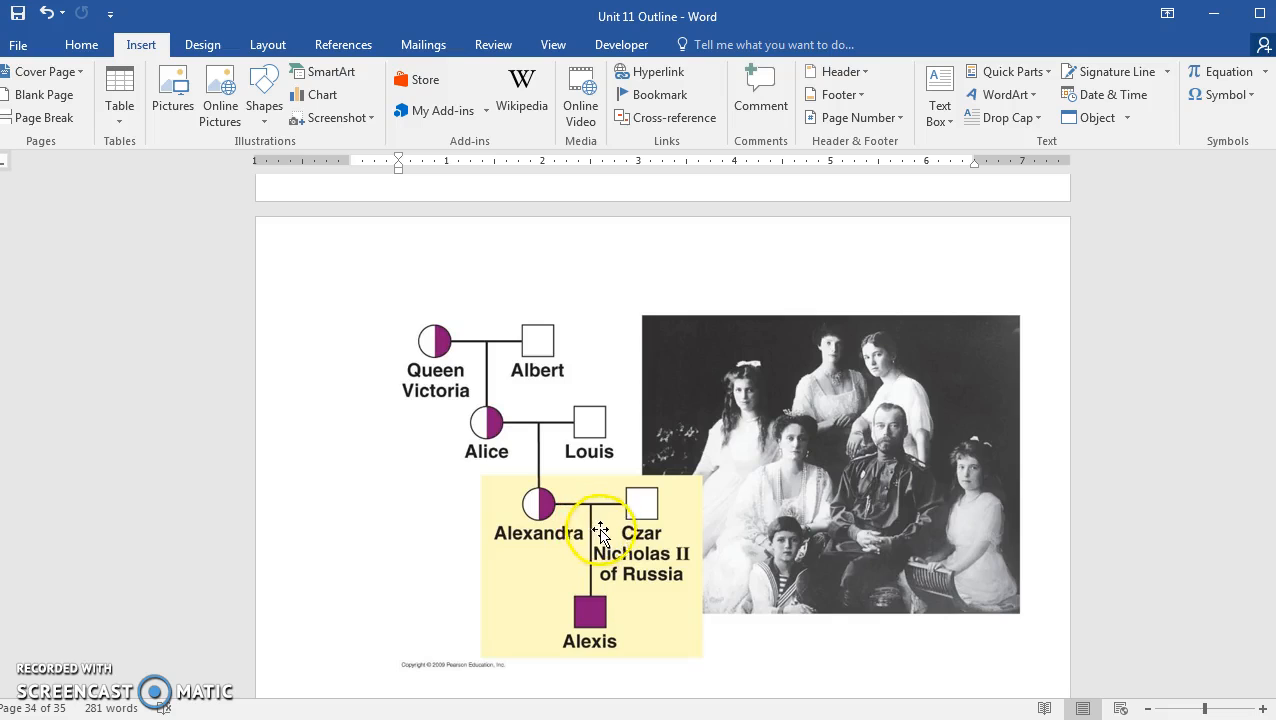
mouse_move(850, 414)
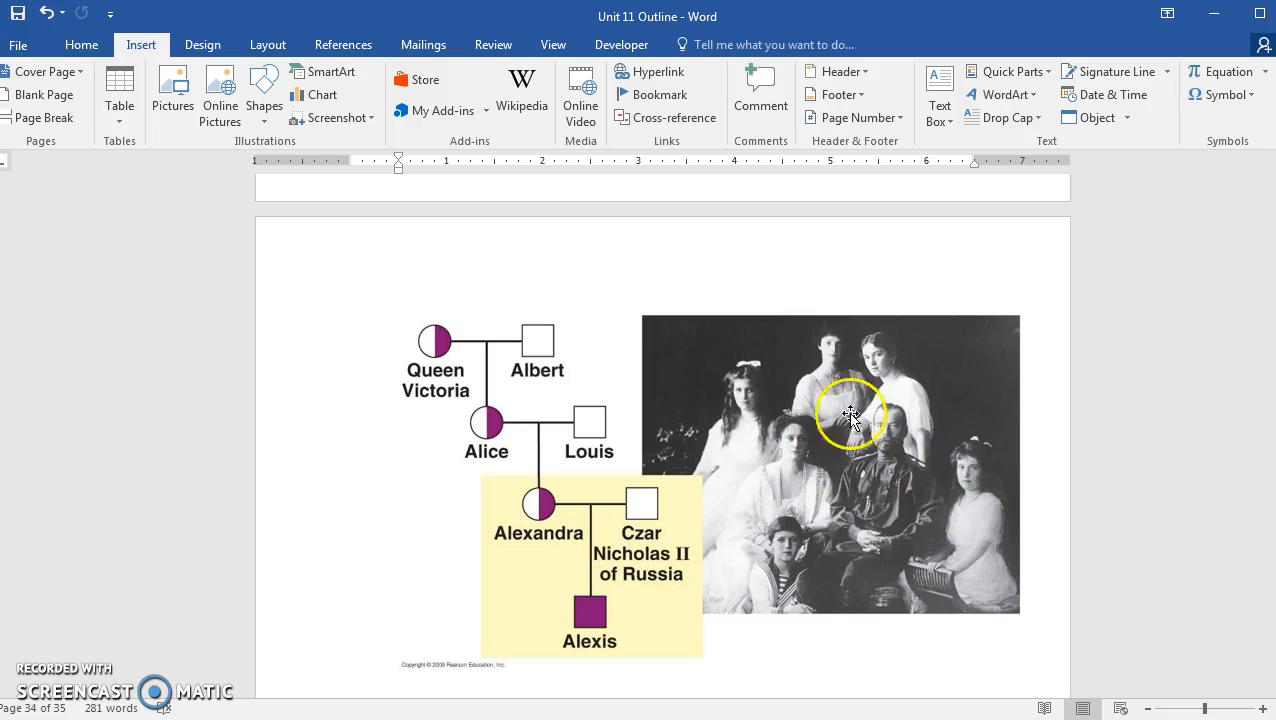
mouse_move(770, 470)
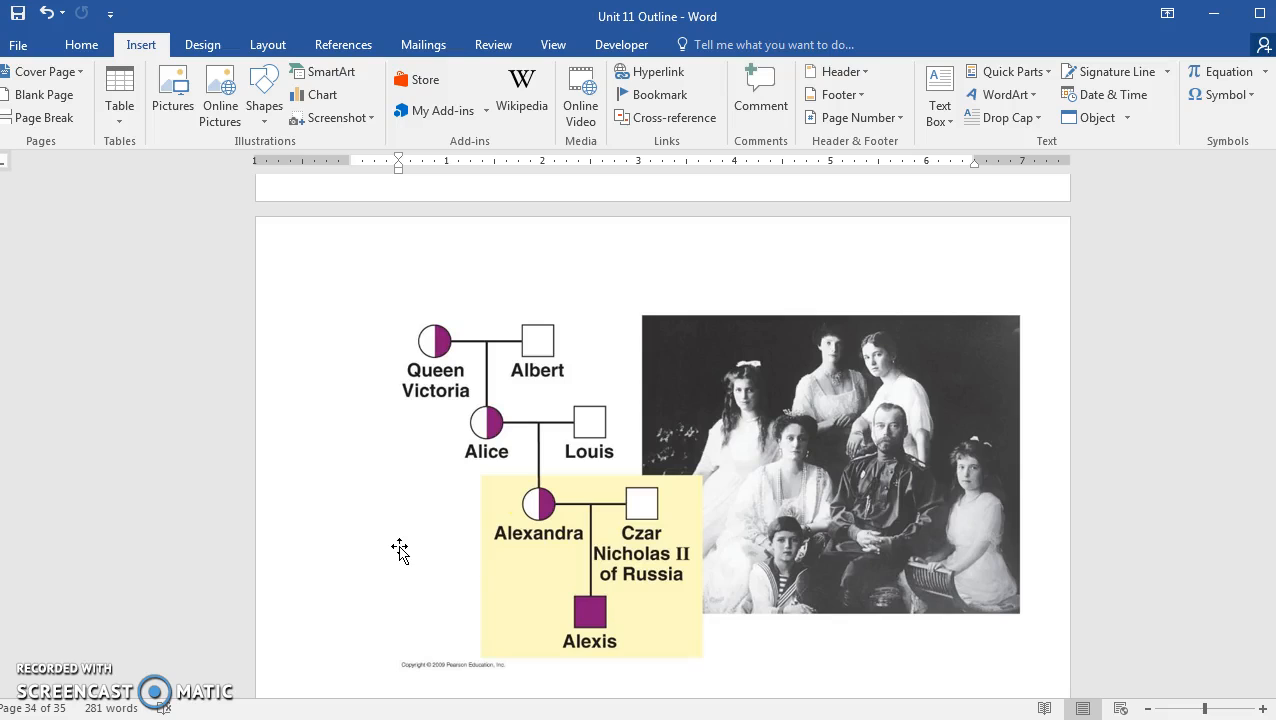
mouse_move(892, 504)
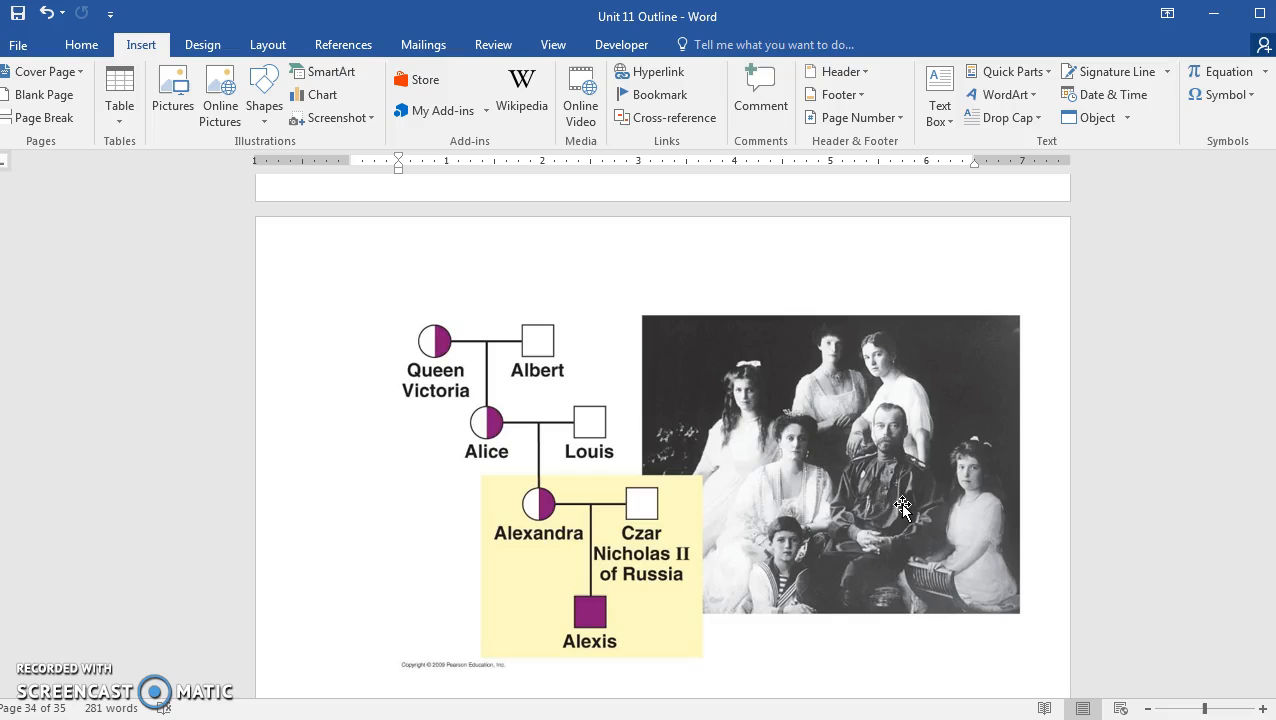
mouse_move(898, 492)
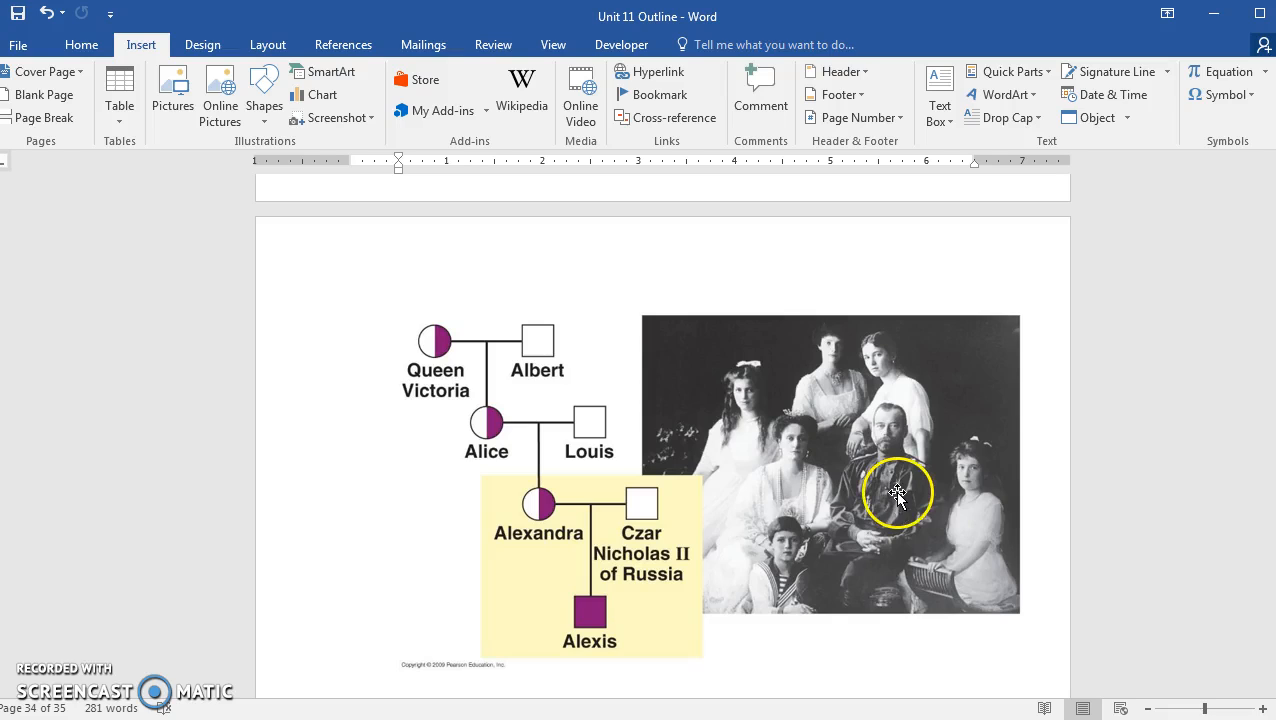
mouse_move(932, 490)
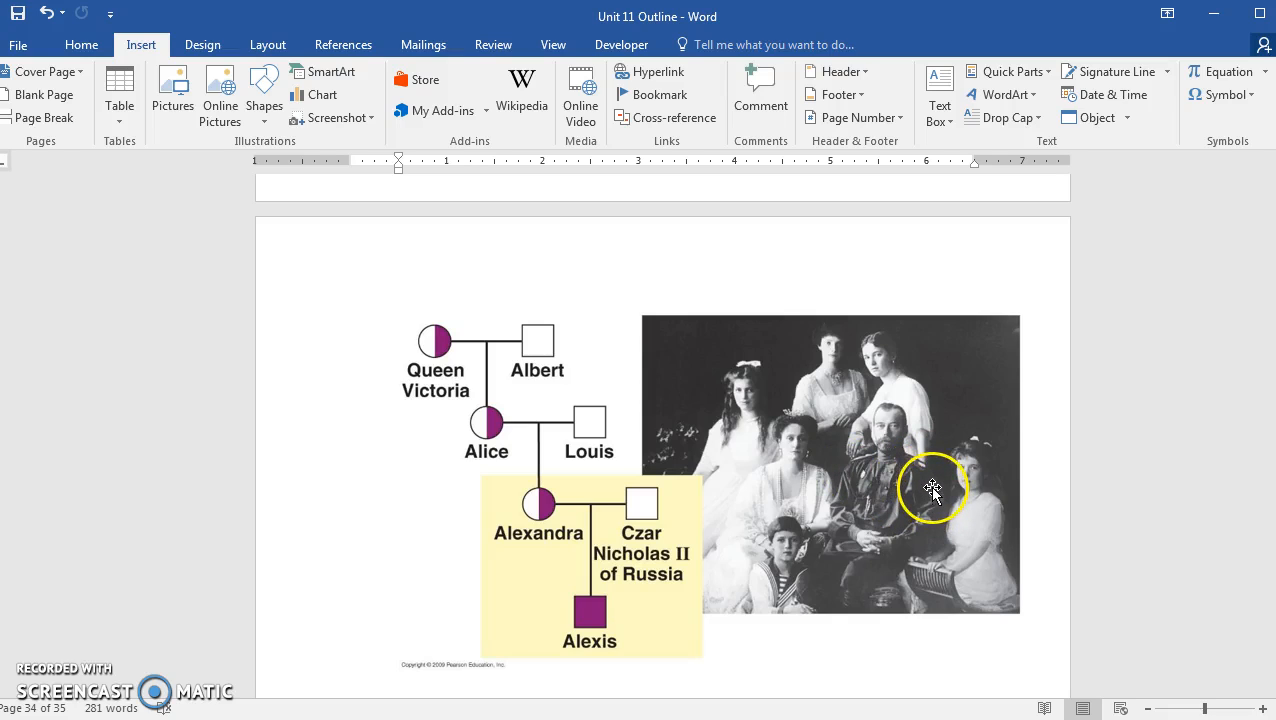
mouse_move(920, 492)
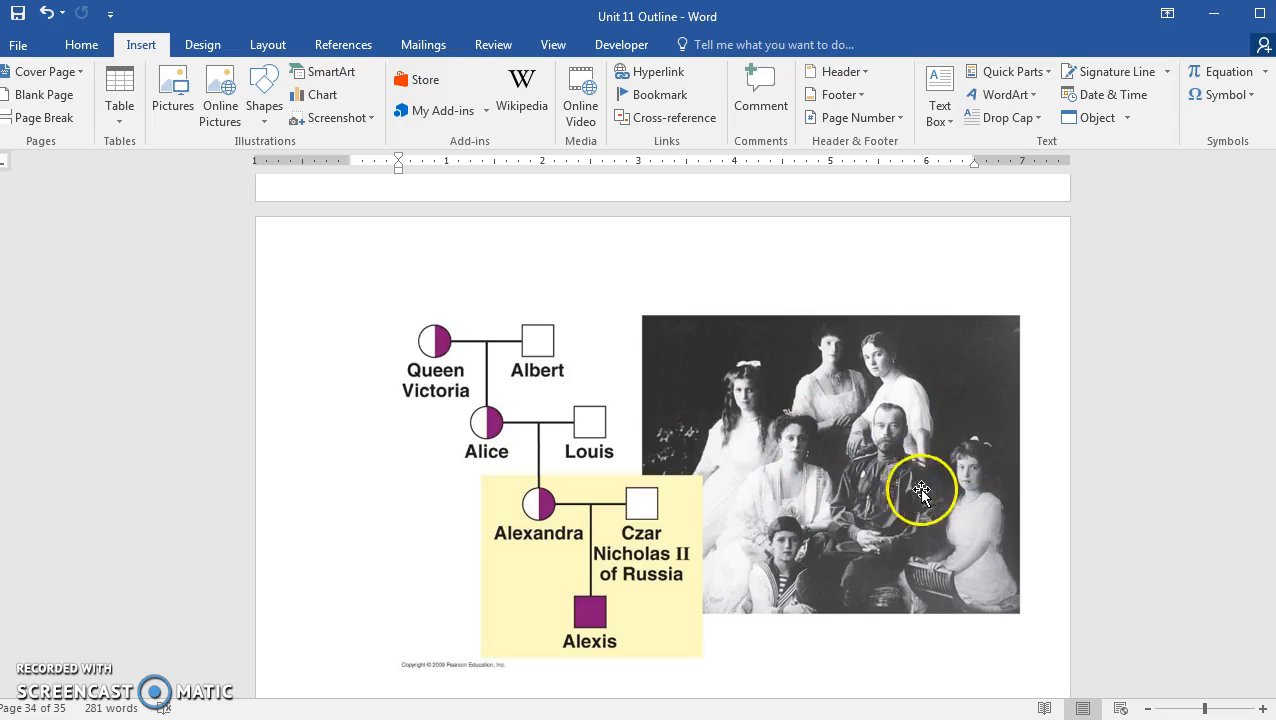
mouse_move(920, 476)
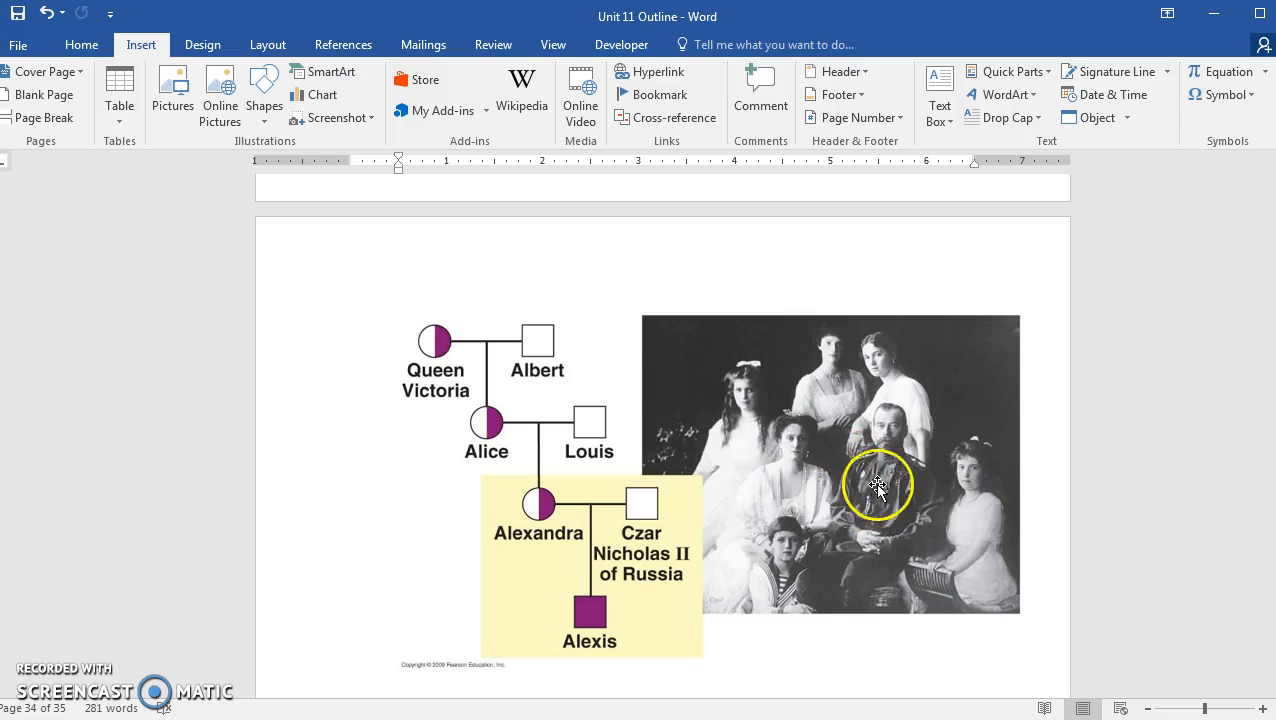
mouse_move(884, 364)
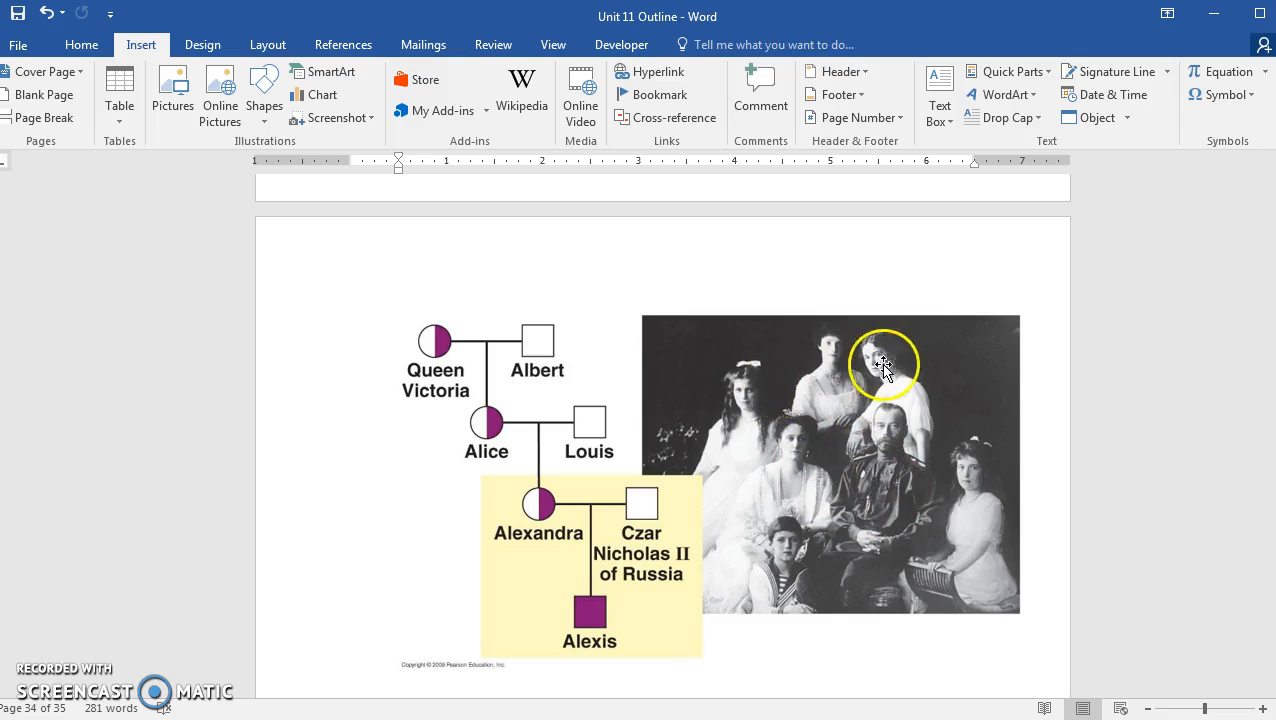
mouse_move(866, 516)
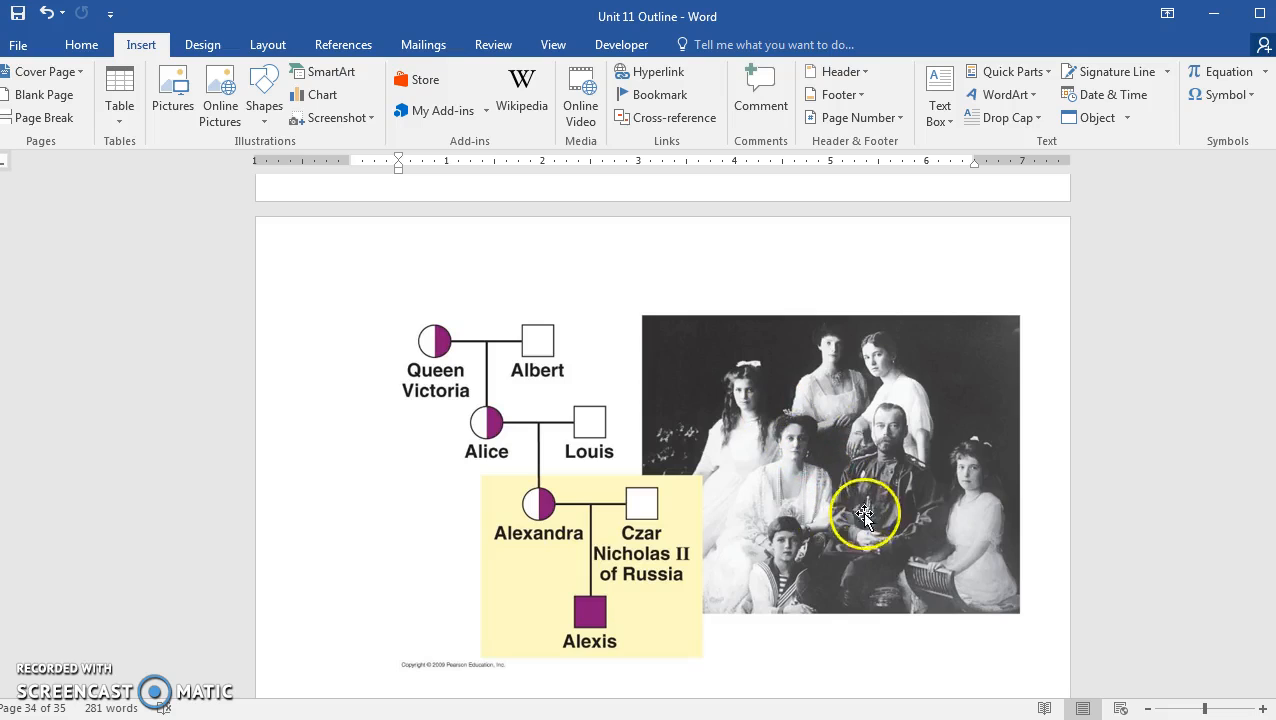
mouse_move(850, 584)
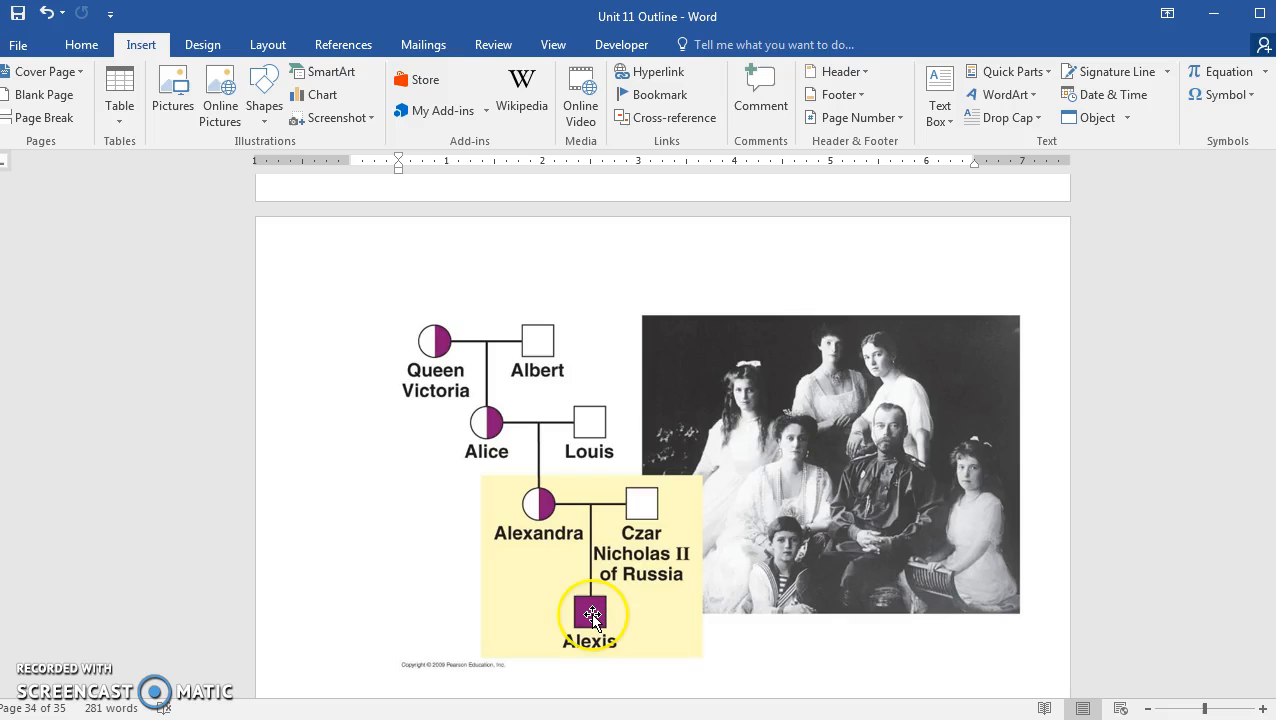
mouse_move(686, 648)
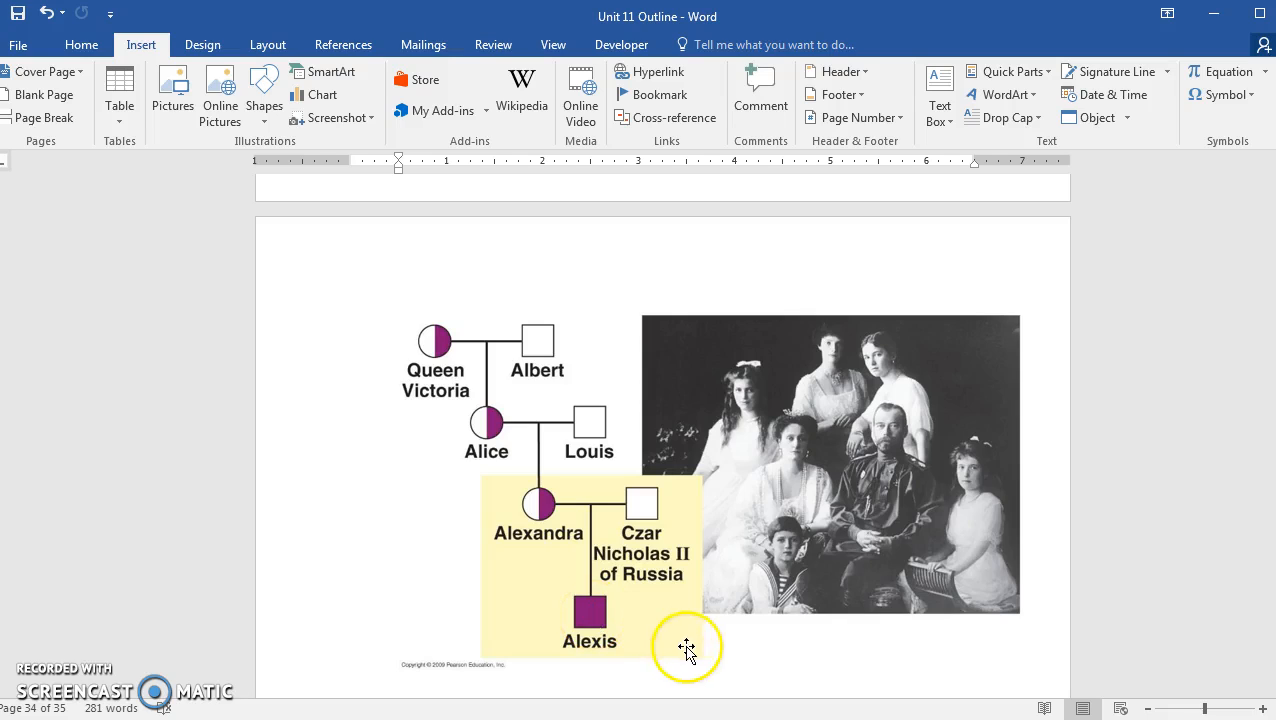
mouse_move(788, 656)
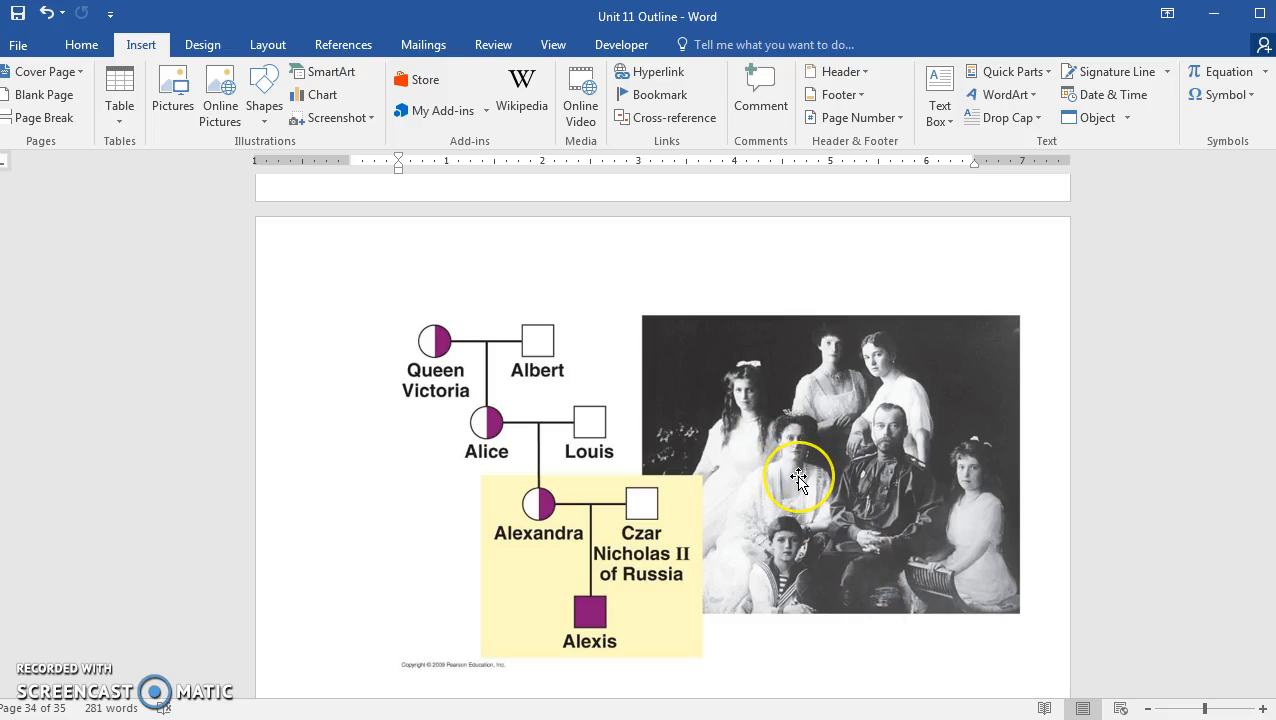
mouse_move(800, 496)
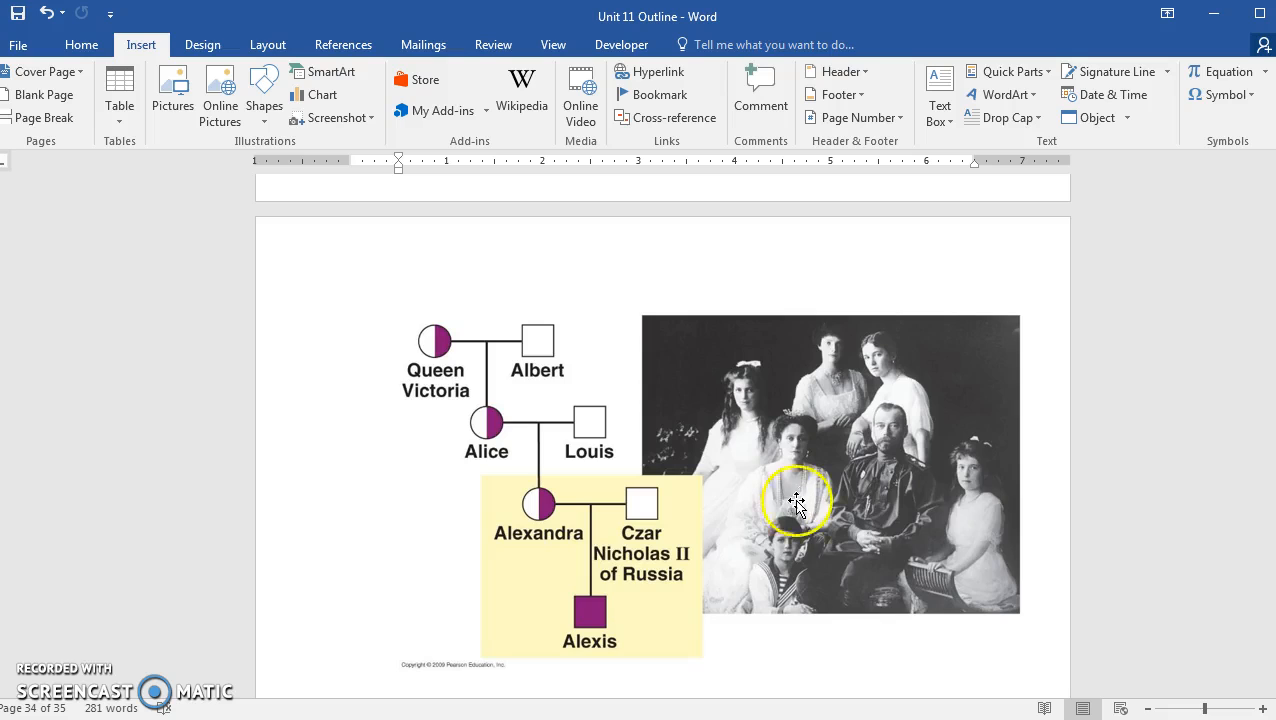
mouse_move(816, 592)
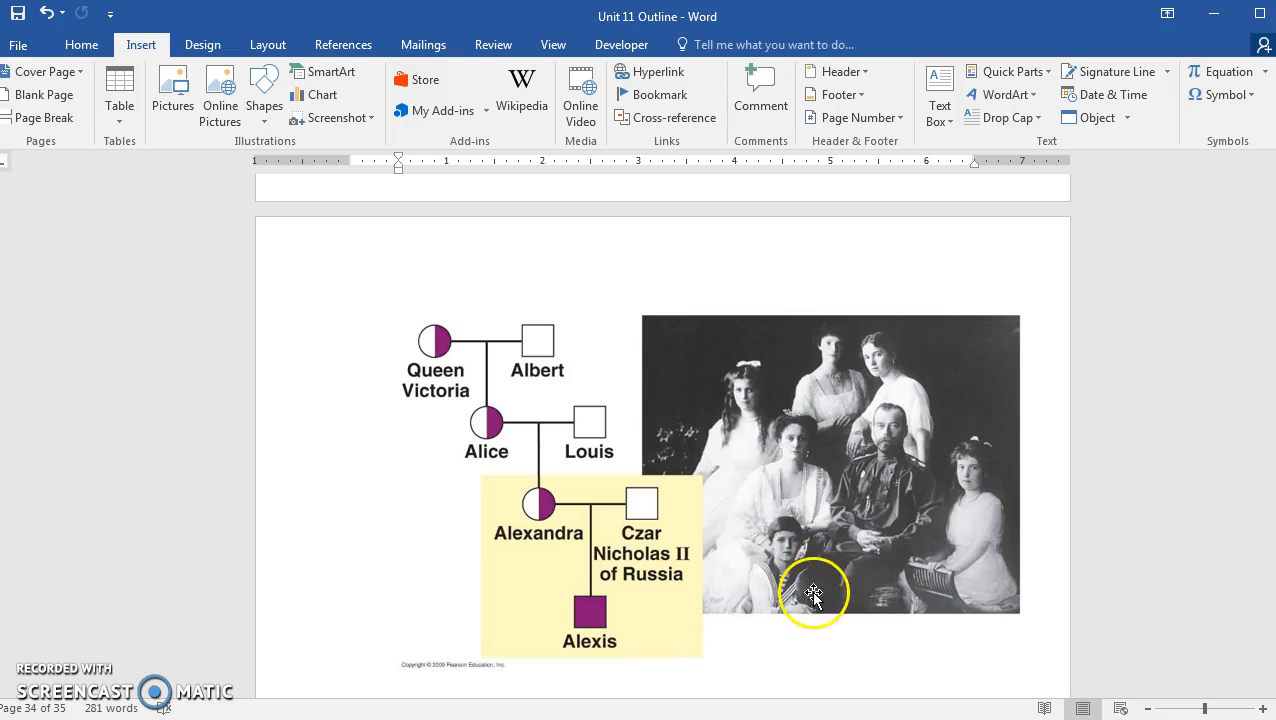
mouse_move(830, 458)
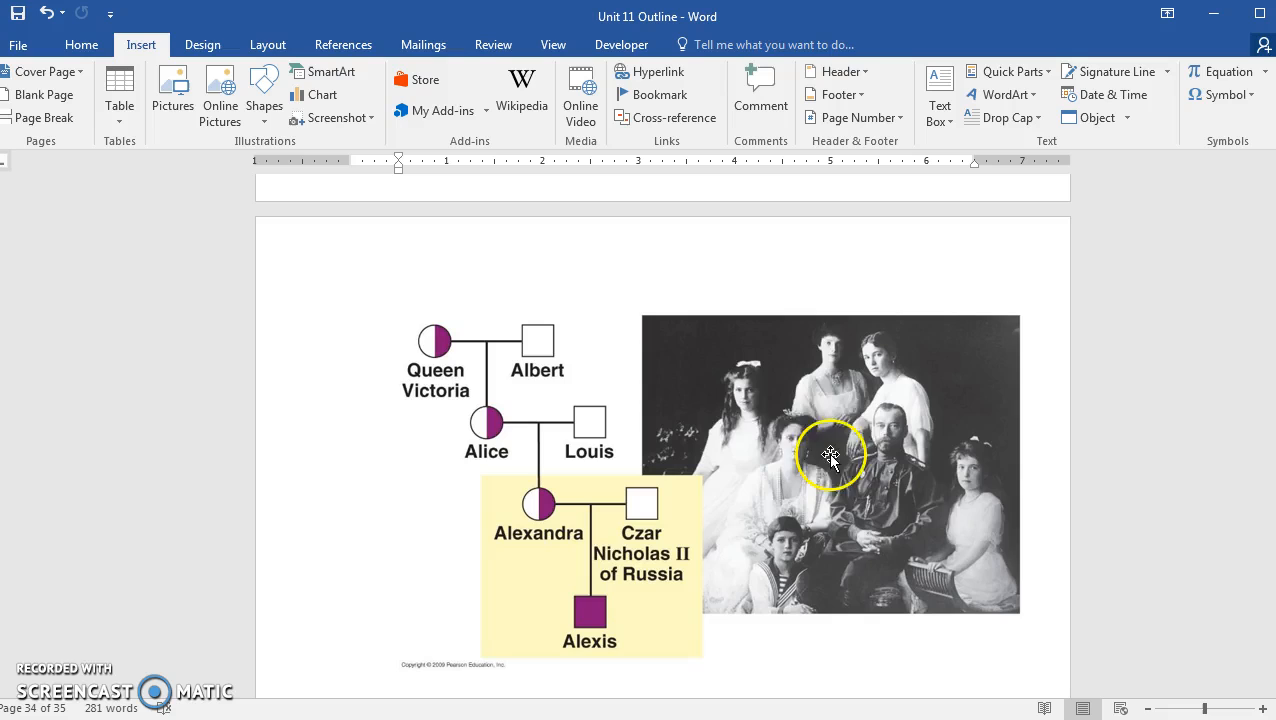
mouse_move(770, 468)
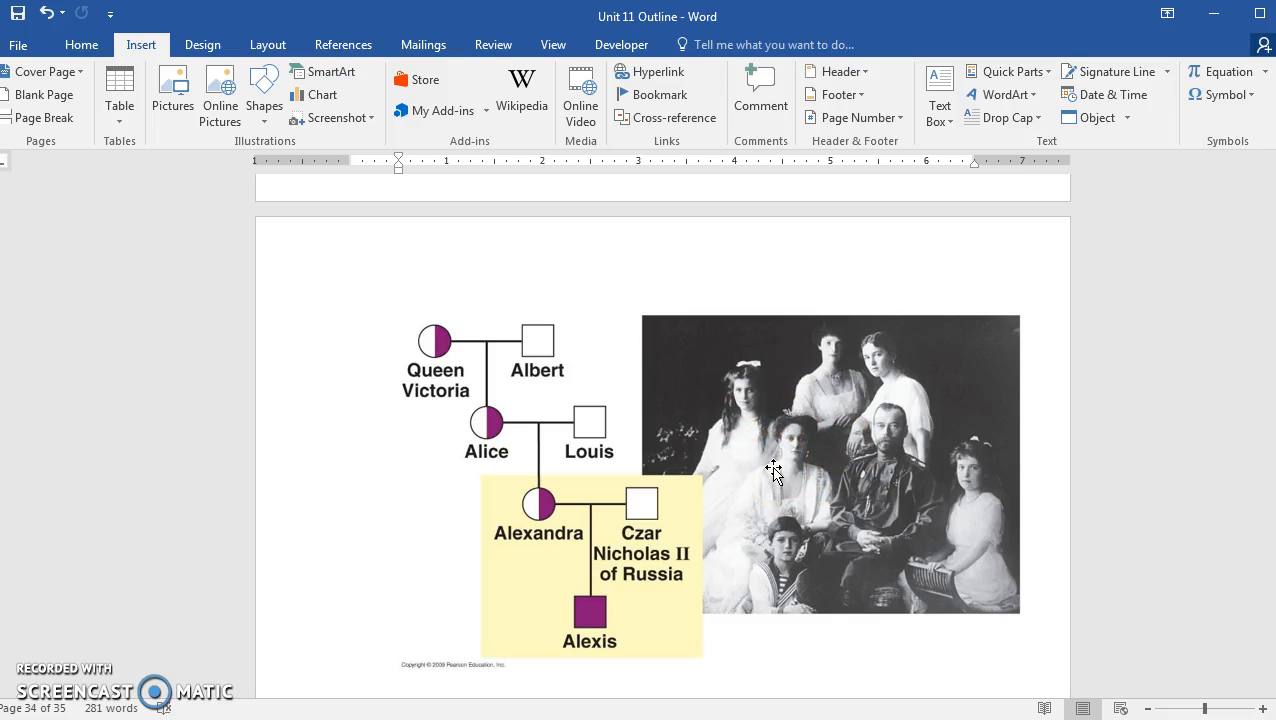
mouse_move(804, 472)
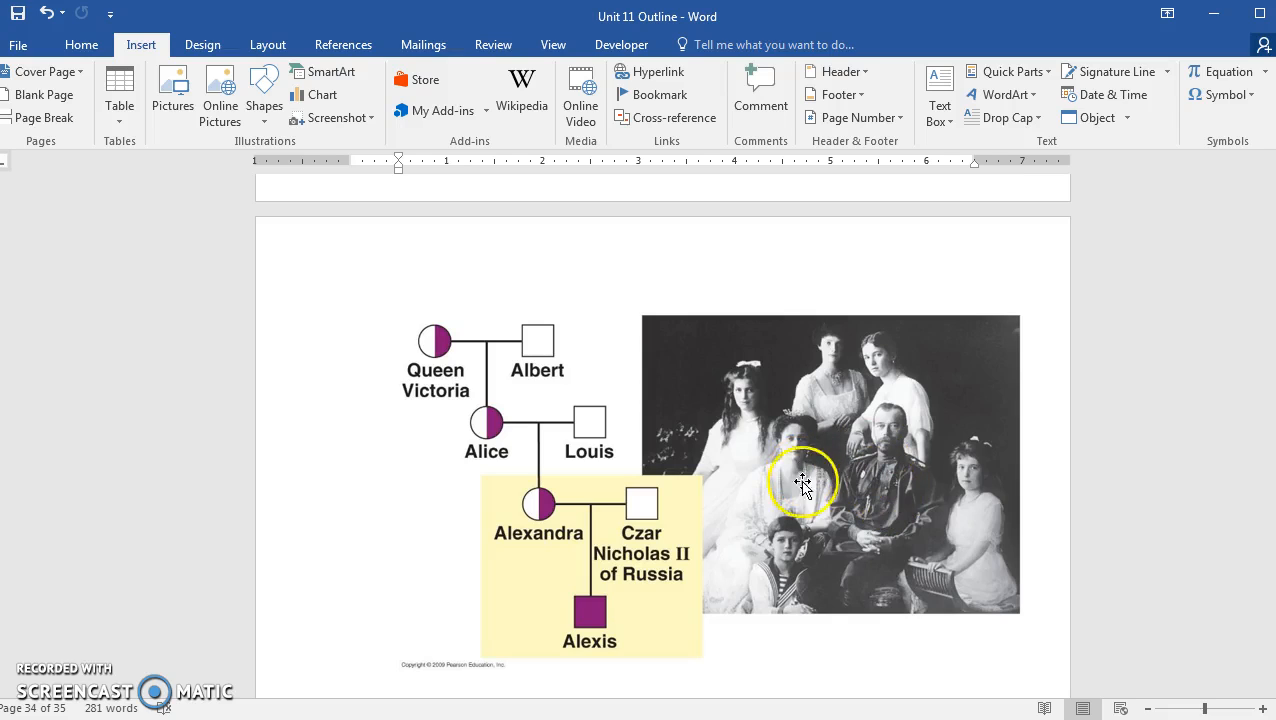
mouse_move(756, 512)
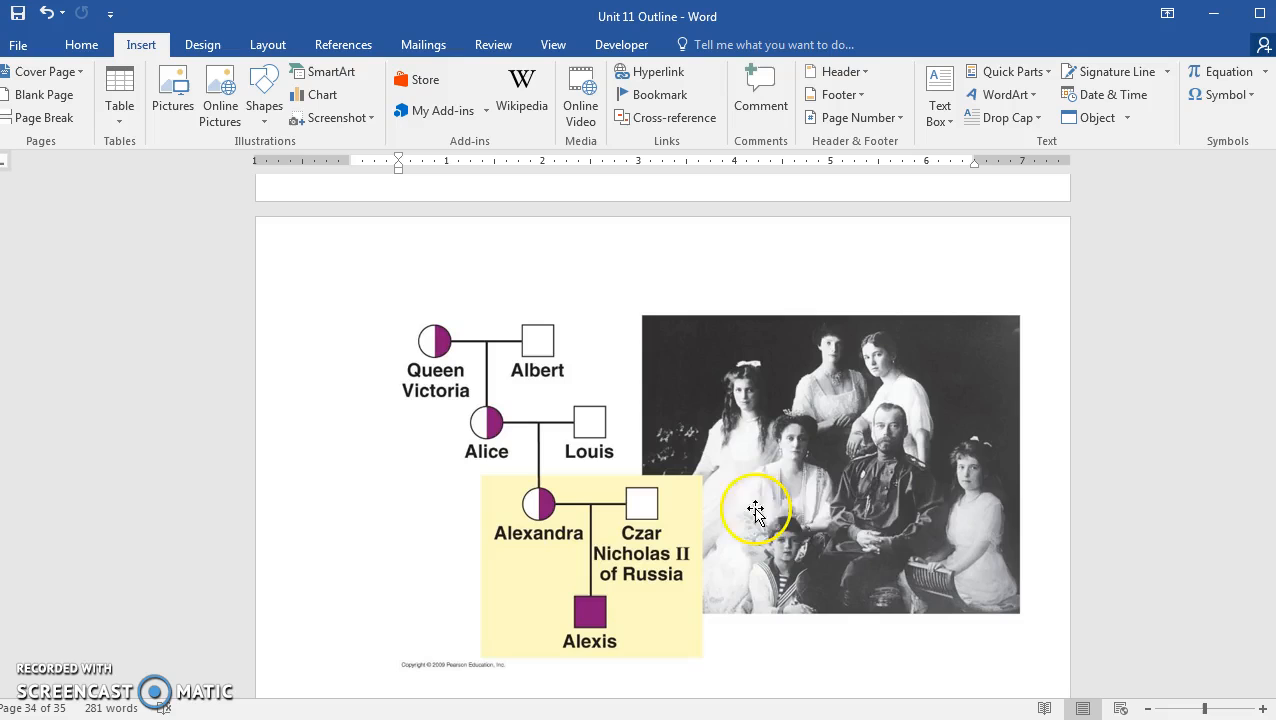
mouse_move(792, 512)
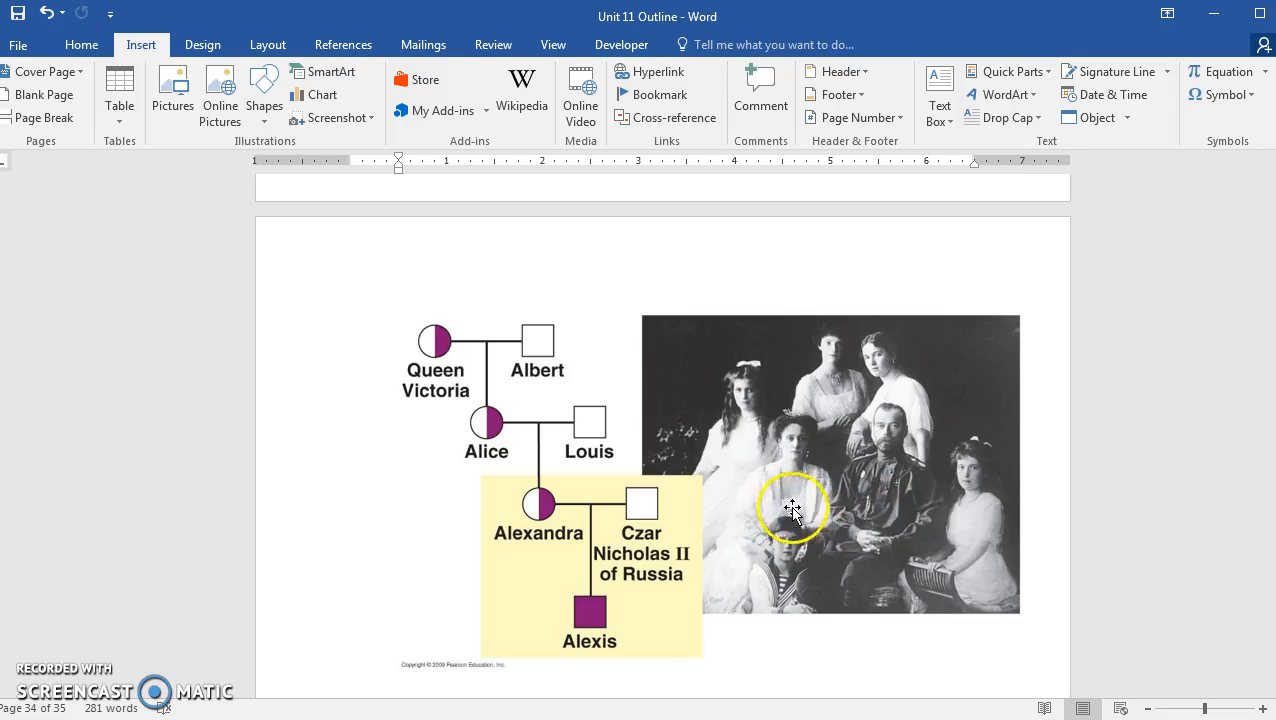
mouse_move(804, 470)
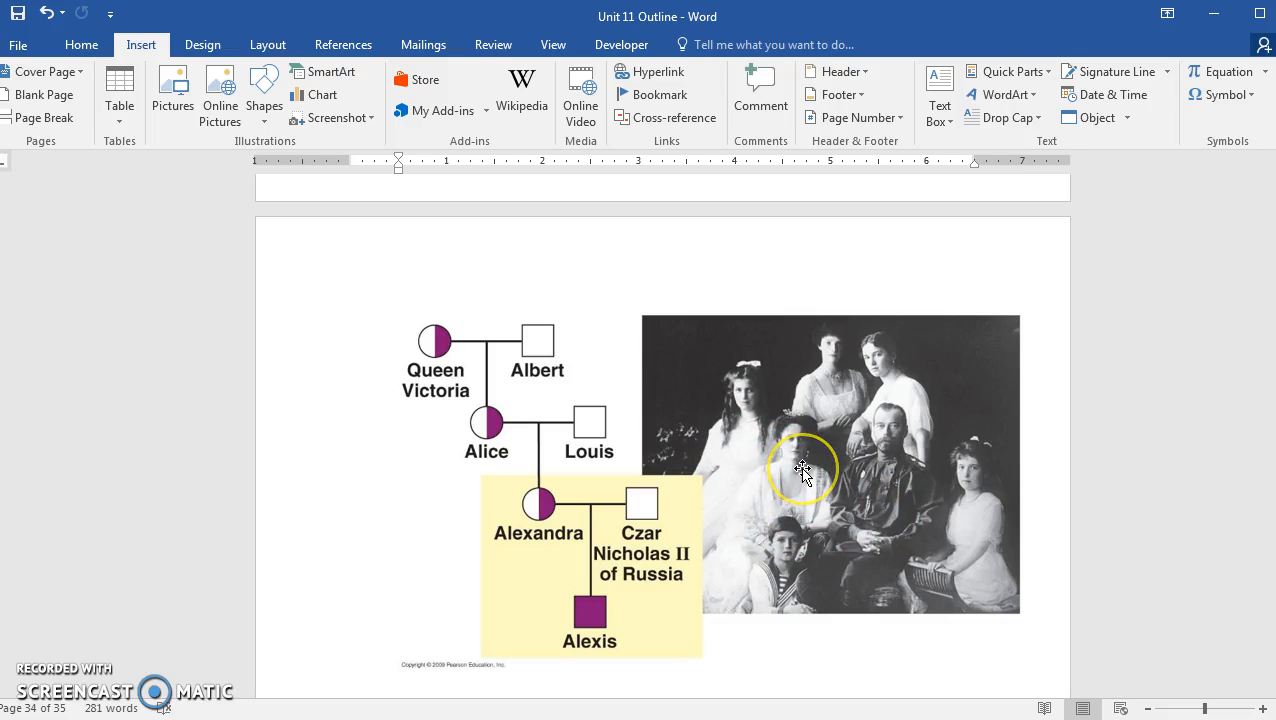
mouse_move(796, 478)
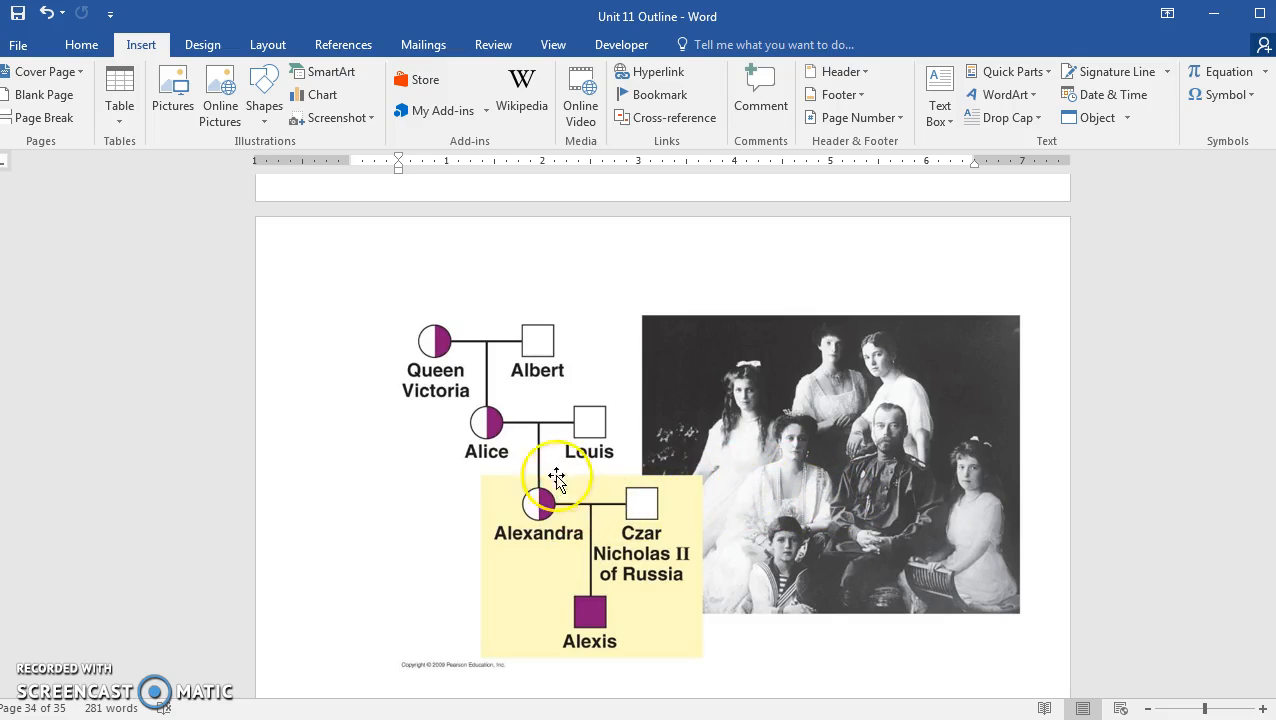
mouse_move(610, 460)
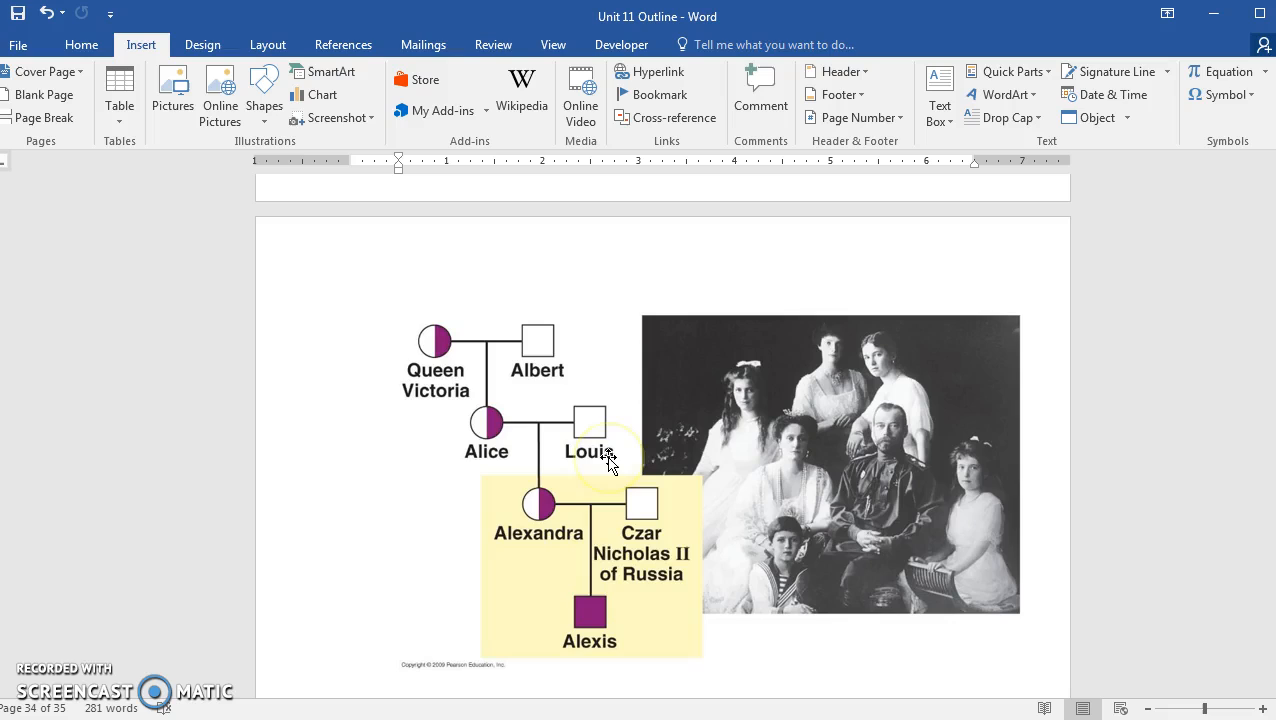
mouse_move(684, 598)
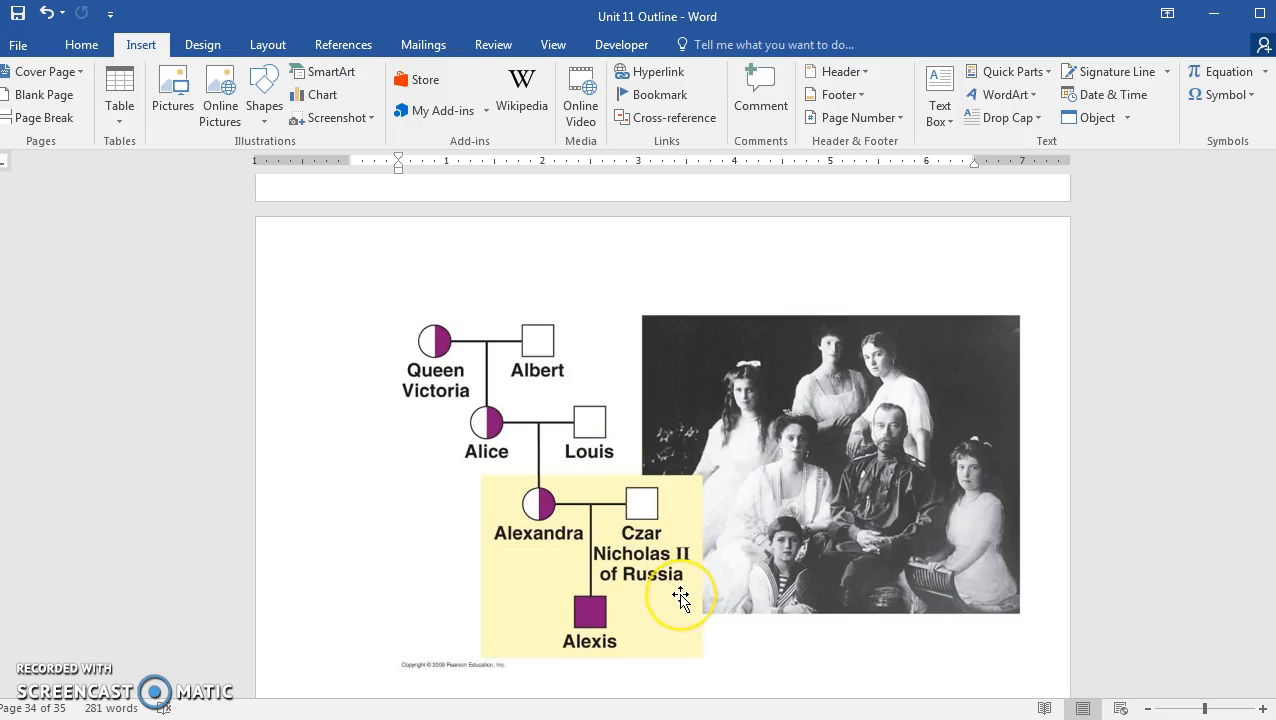
Scroll past the pedigree to the red-green color blindness and Duchenne muscular dystrophy bullets.
scroll("down", 3)
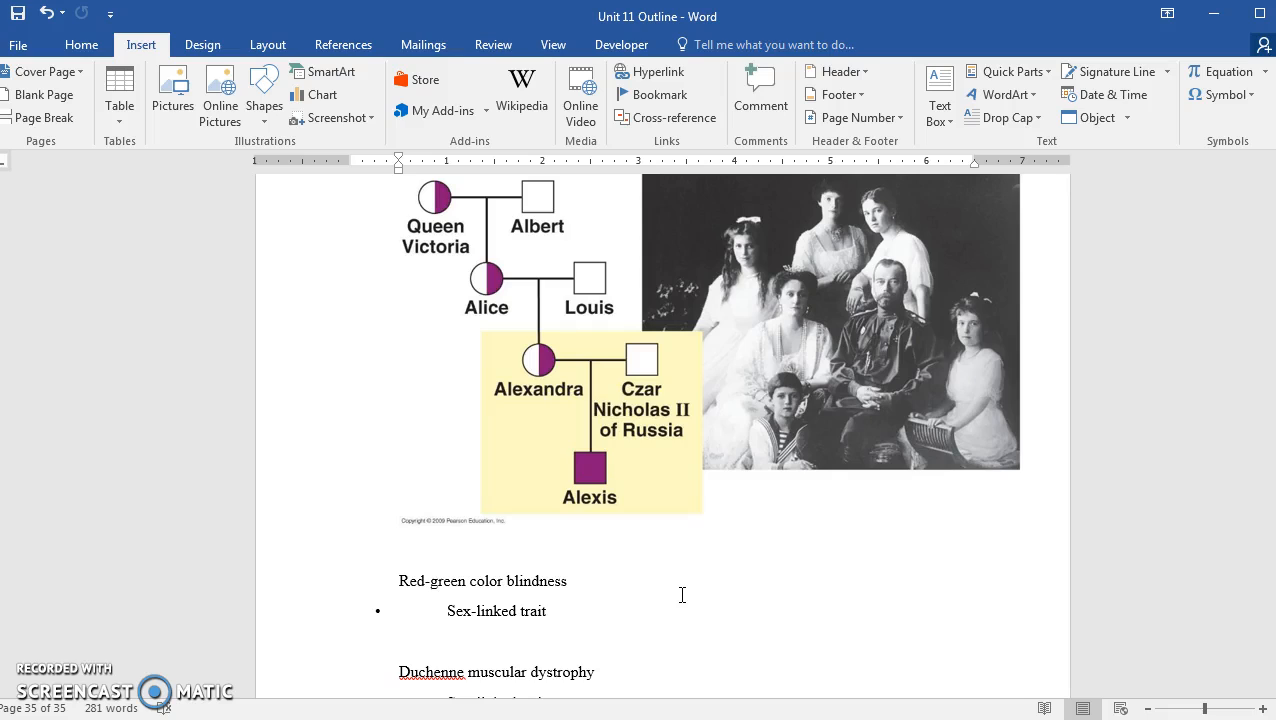
mouse_move(612, 588)
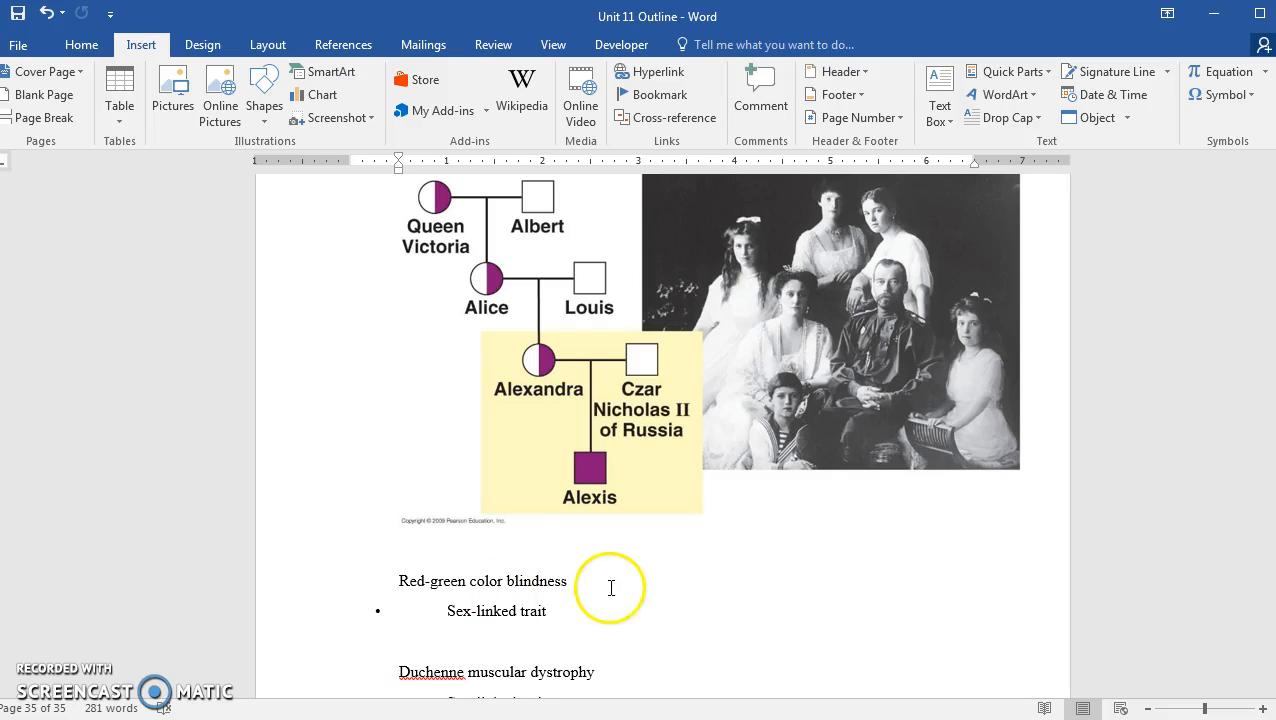
mouse_move(592, 580)
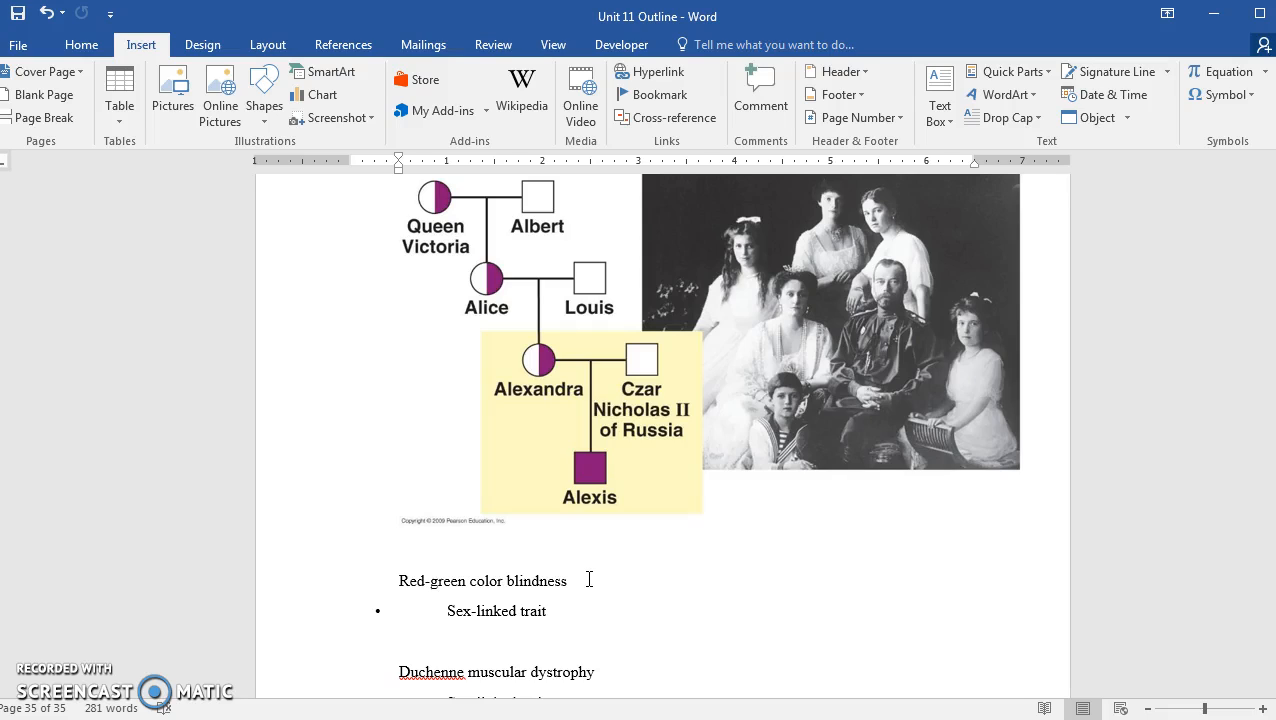
scroll("down", 3)
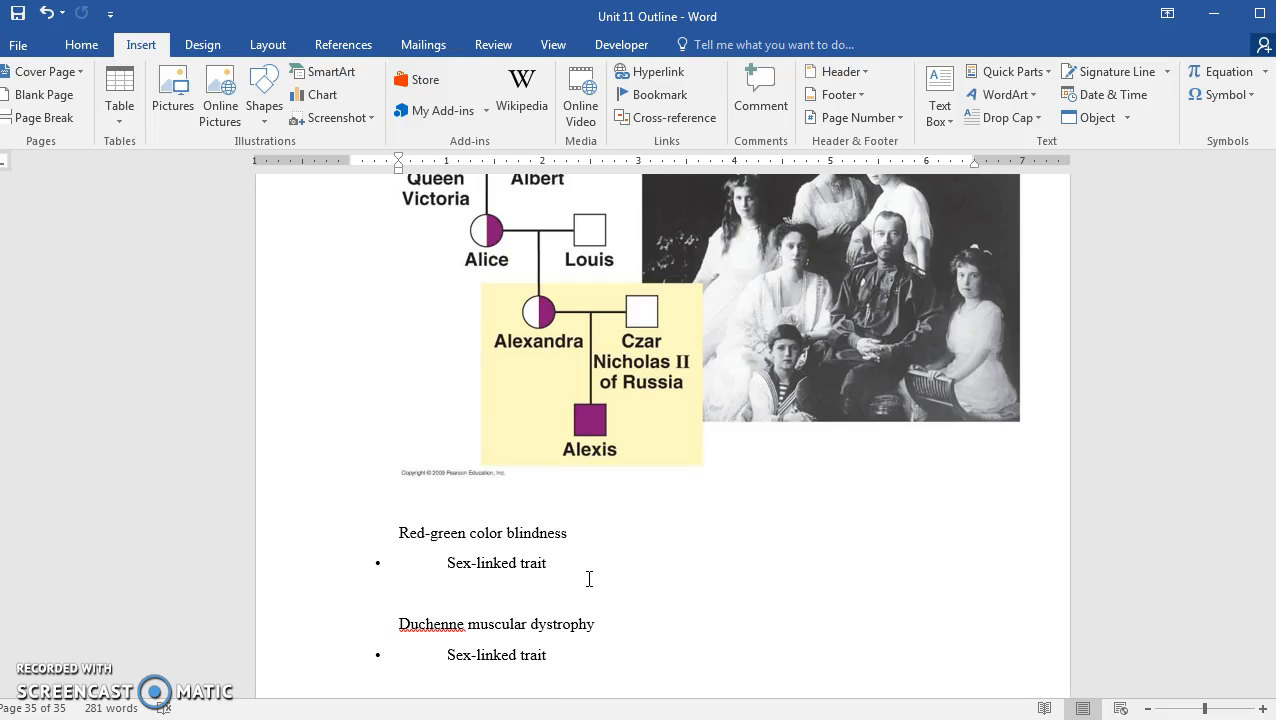
mouse_move(624, 616)
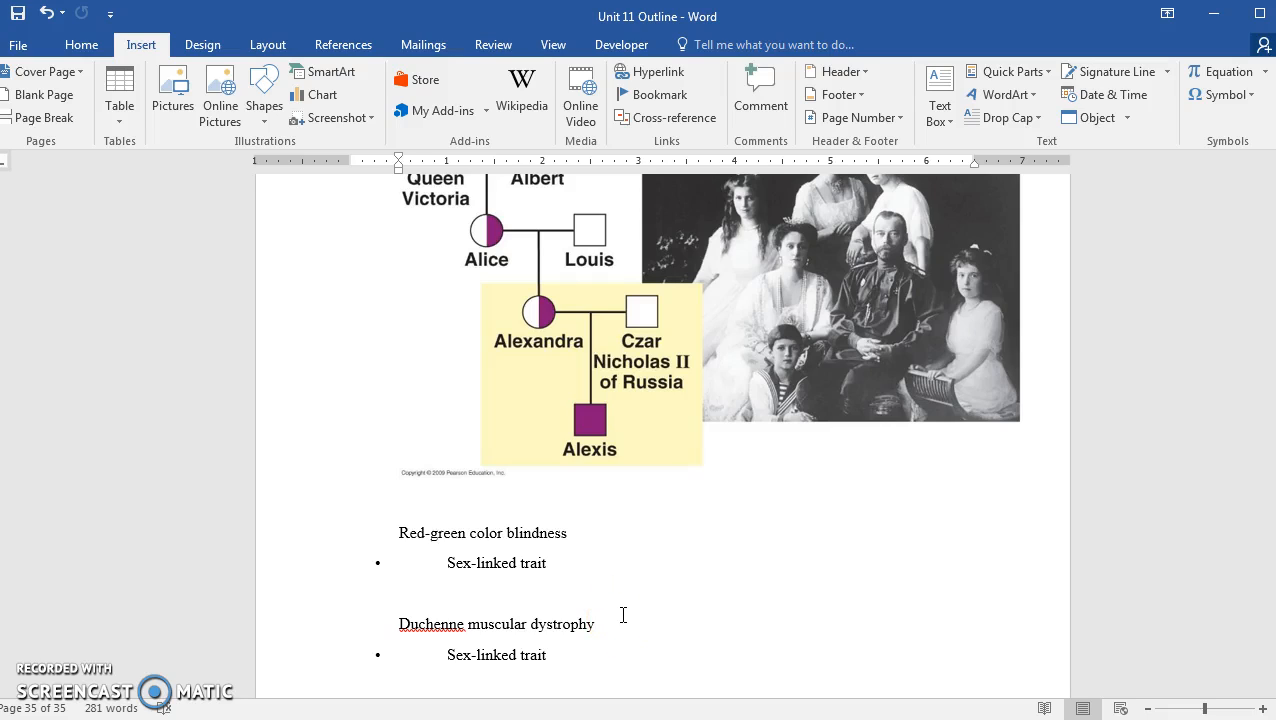
mouse_move(580, 656)
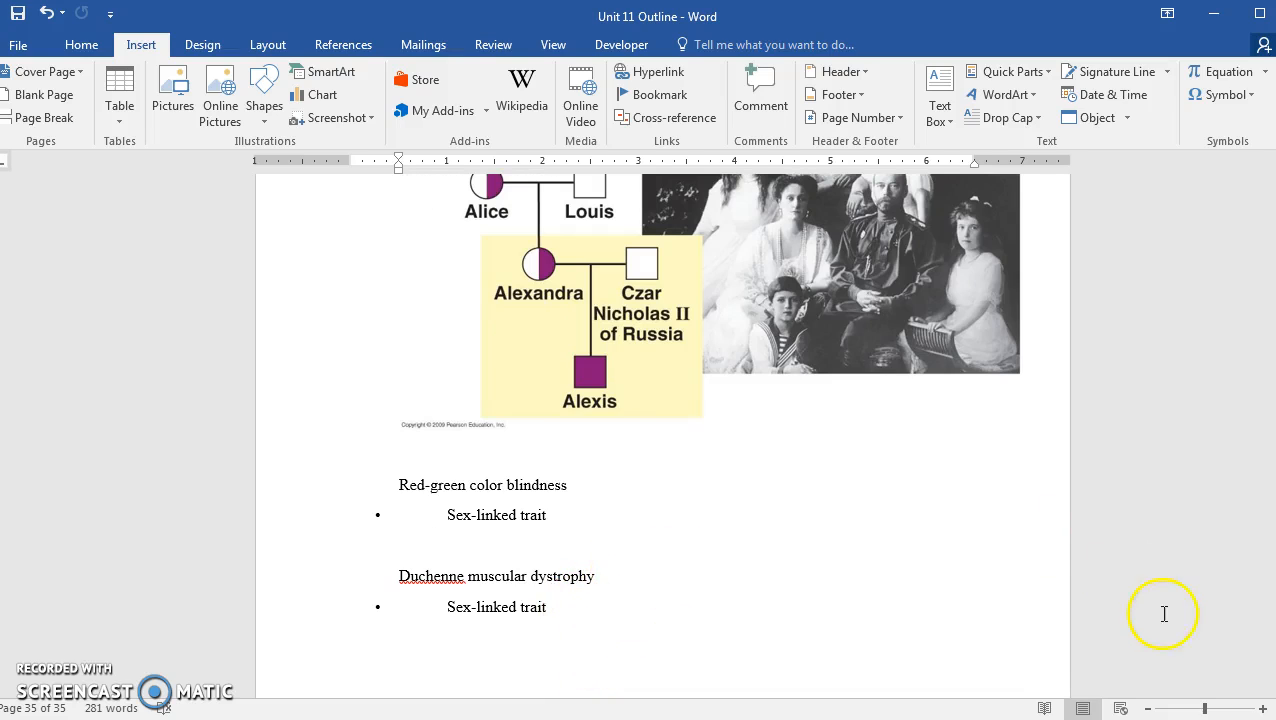
Scroll to page 14 with the deafness Punnett square and the Blue People of Kentucky link.
scroll("up", 3)
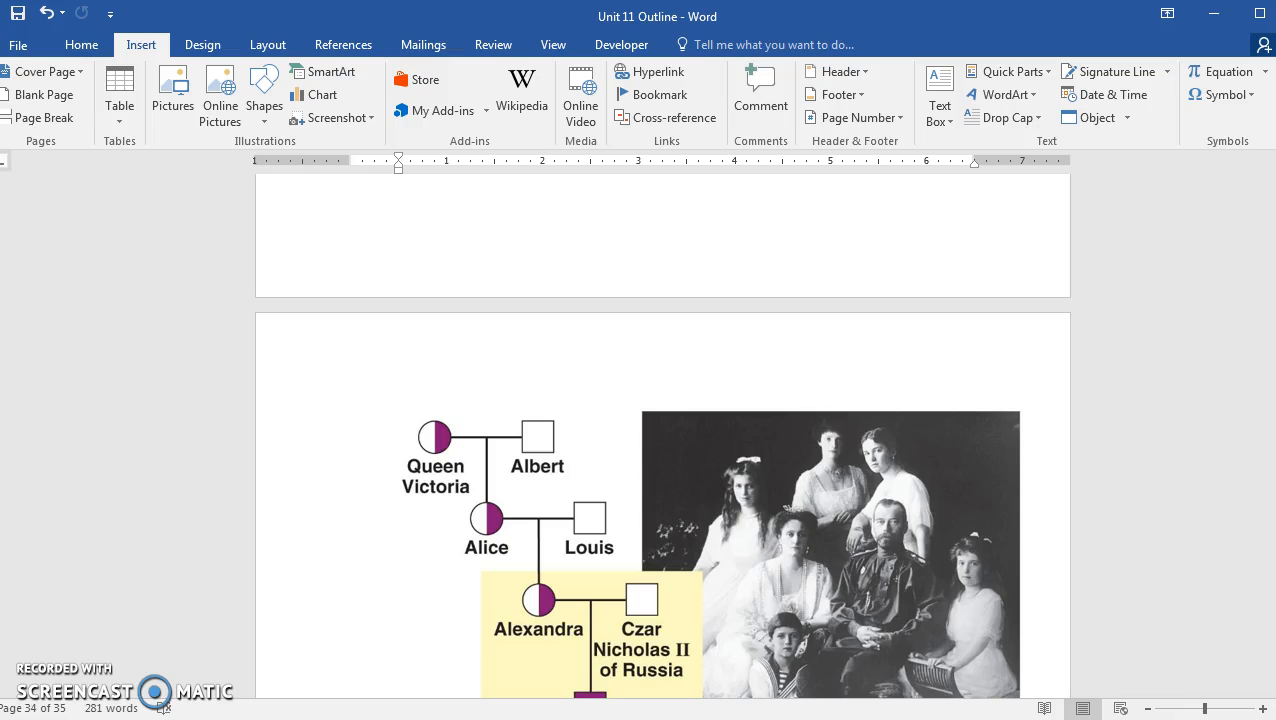
scroll("down", 3)
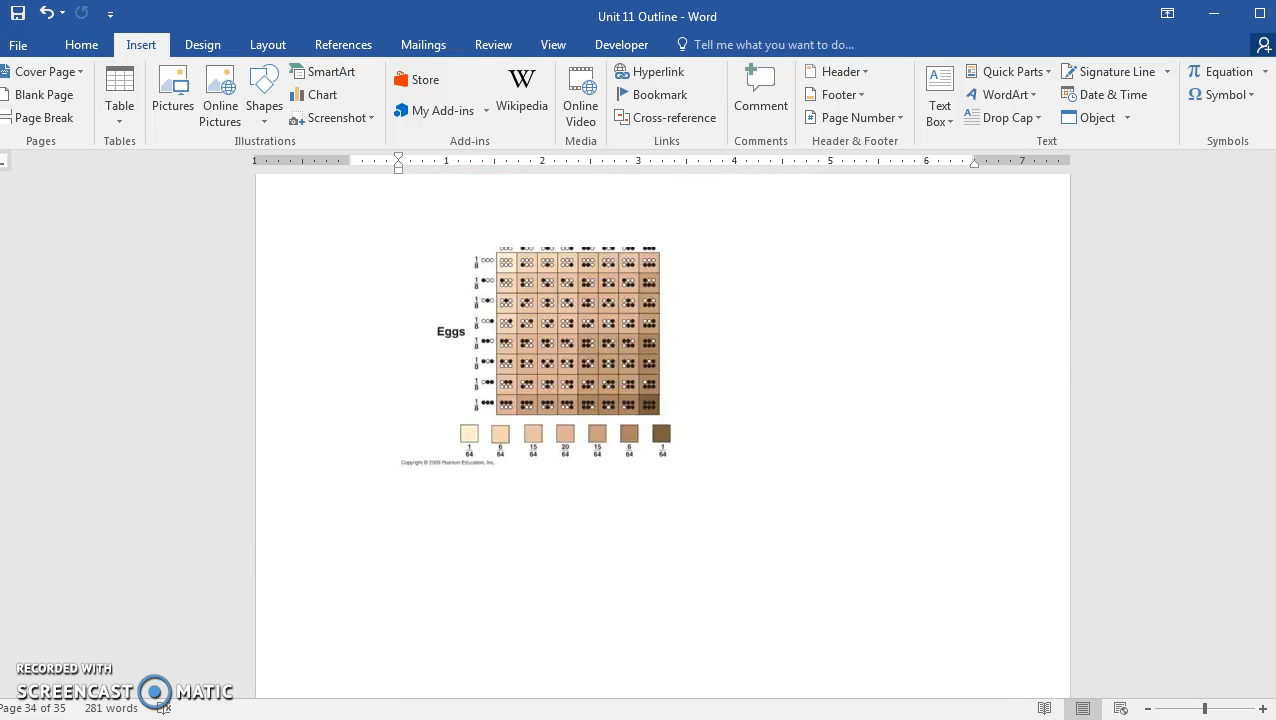
scroll("down", 3)
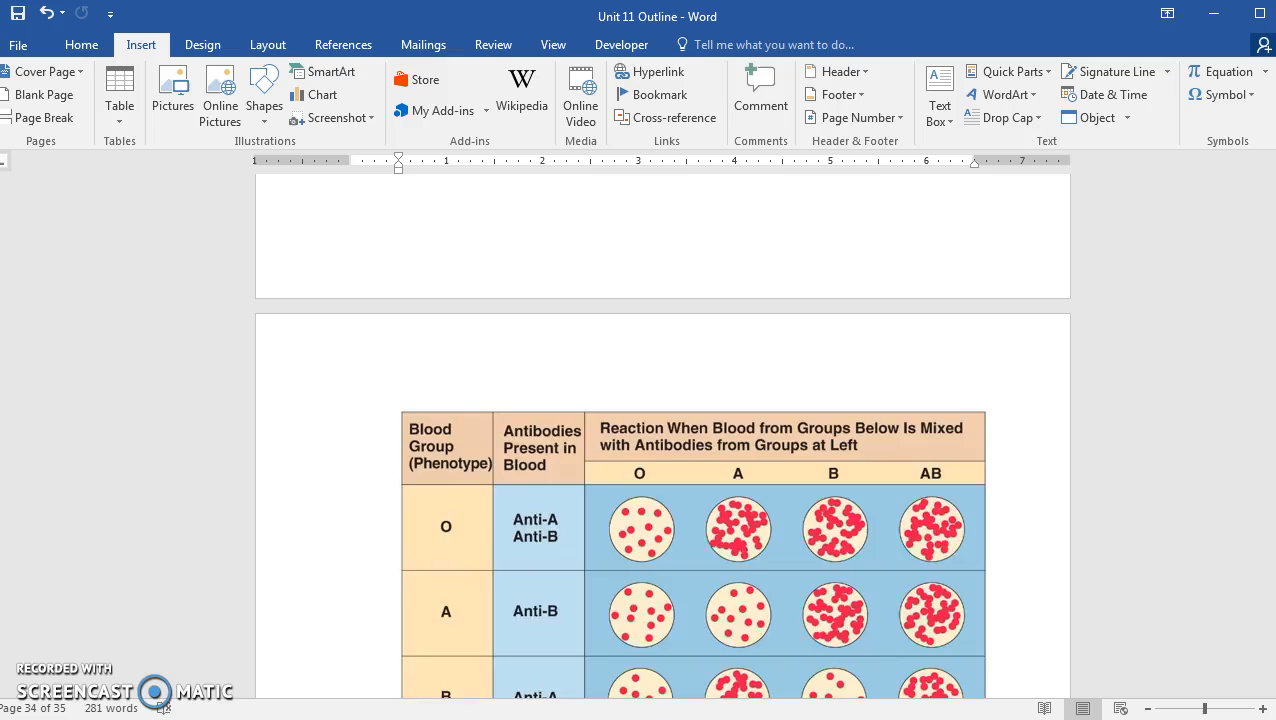
scroll("up", 3)
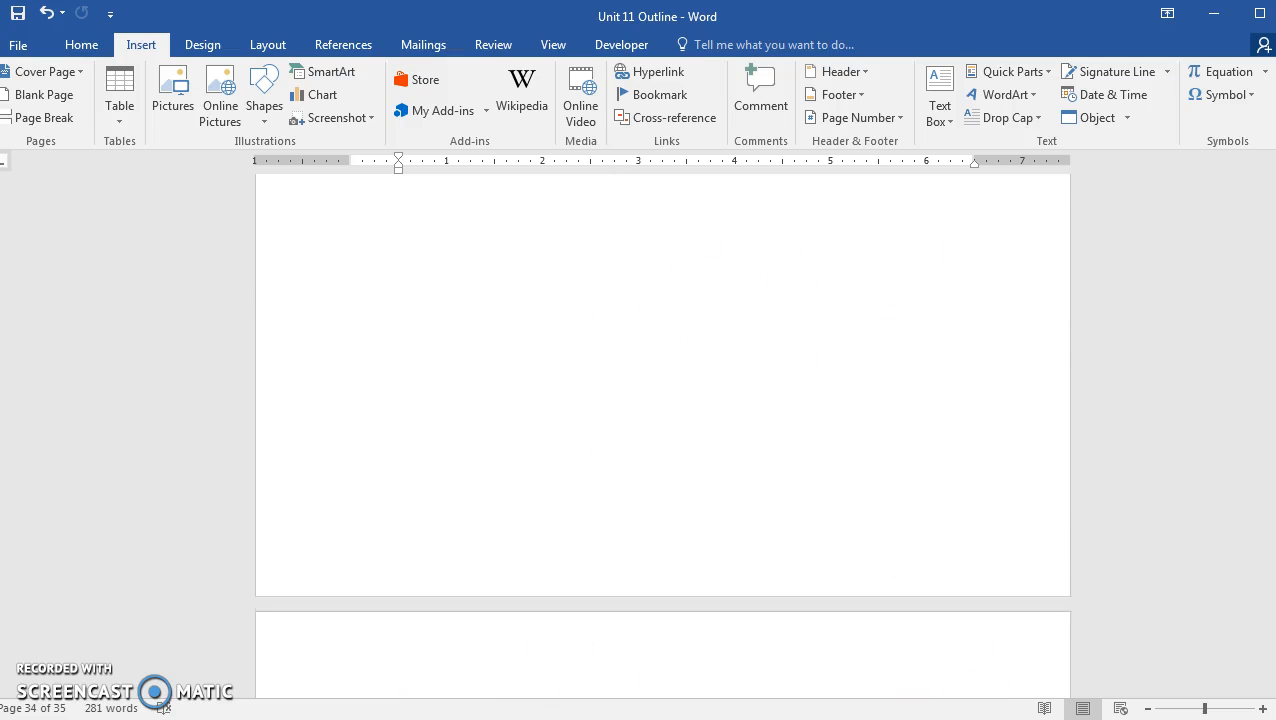
scroll("up", 3)
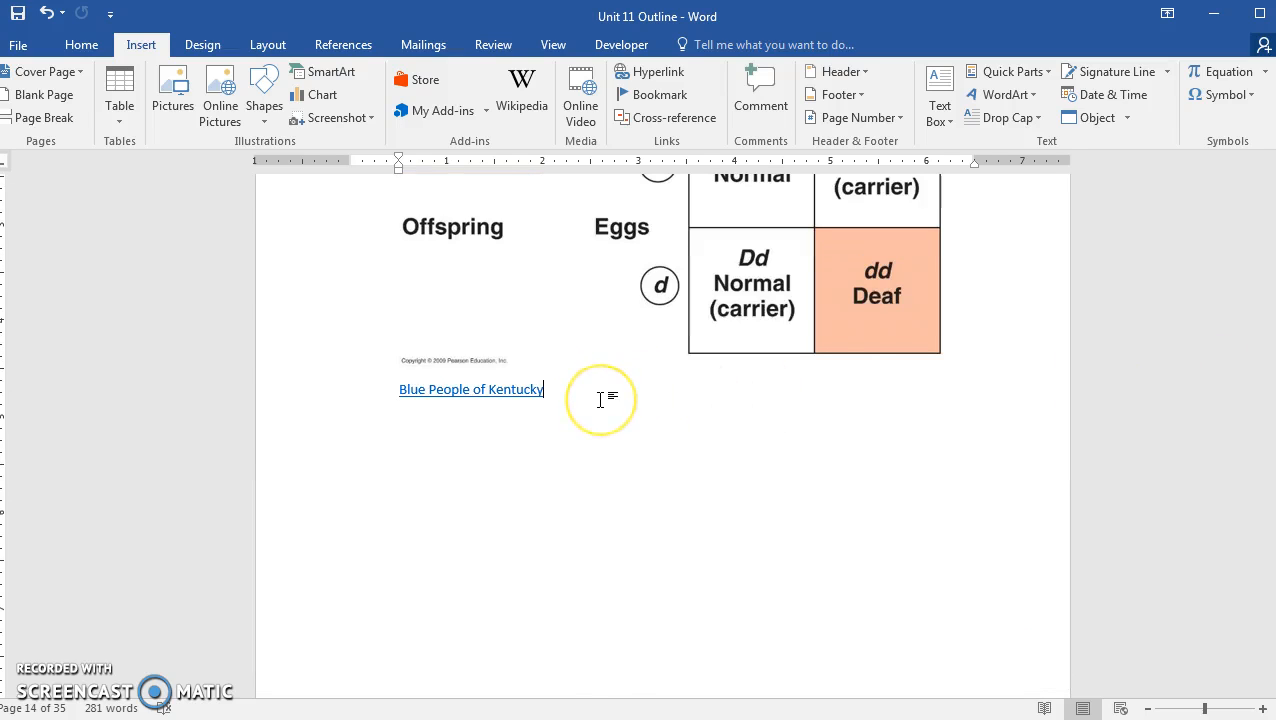
mouse_move(640, 440)
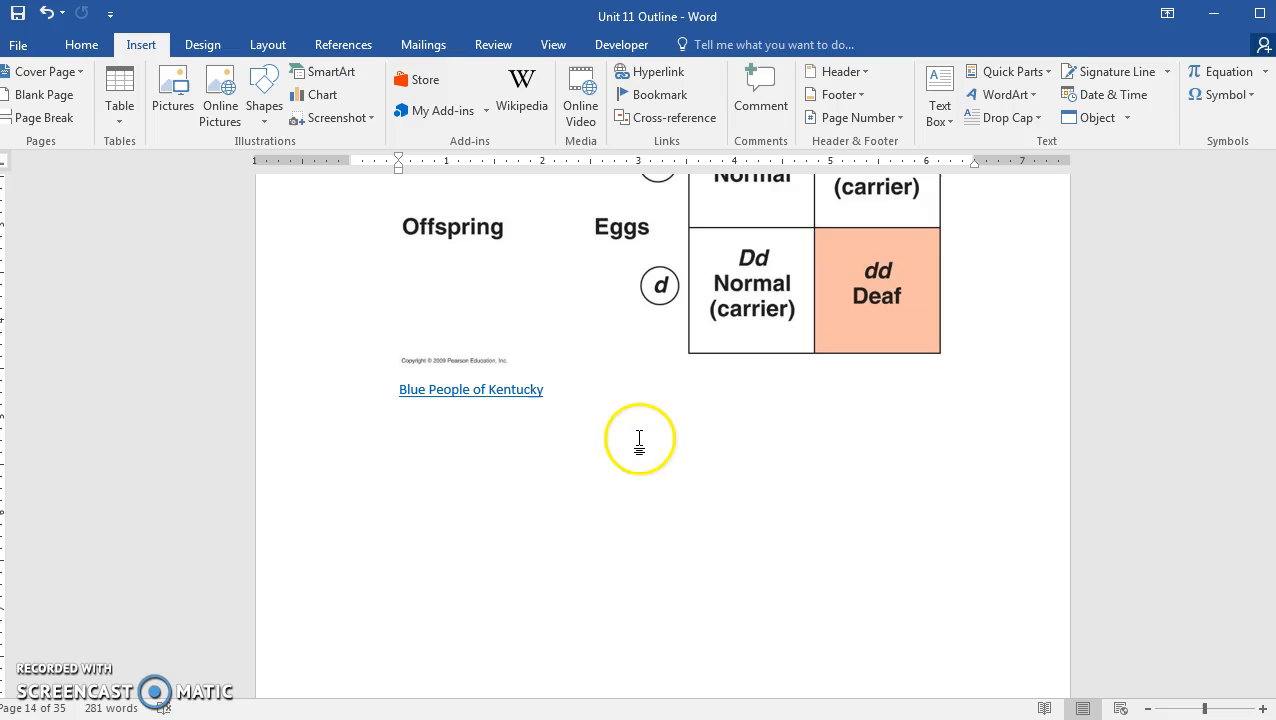
scroll("up", 3)
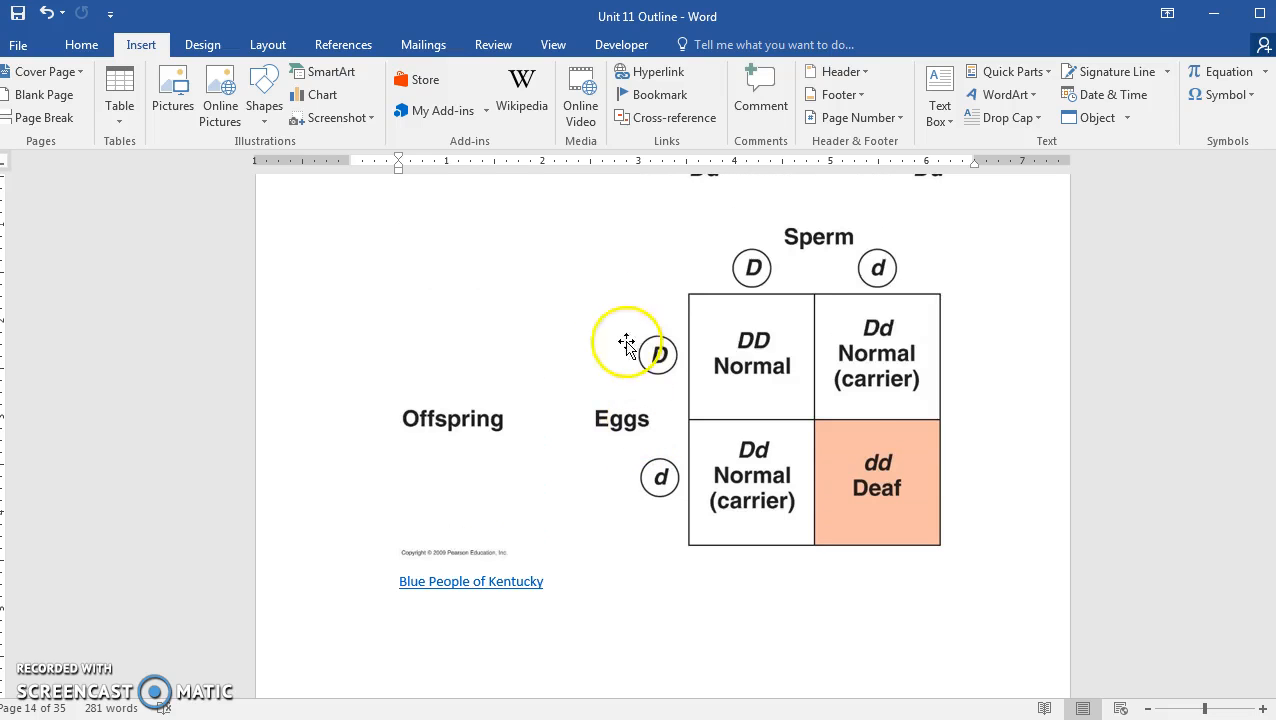
mouse_move(632, 572)
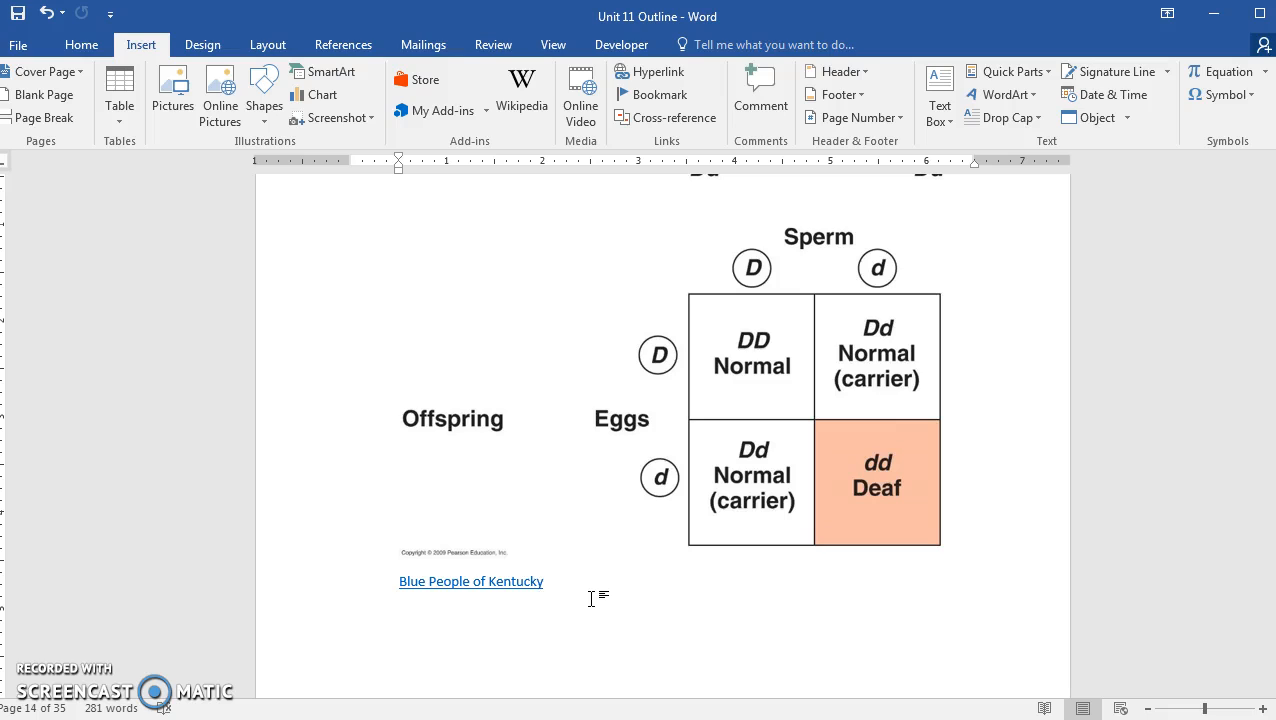
left_click(544, 580)
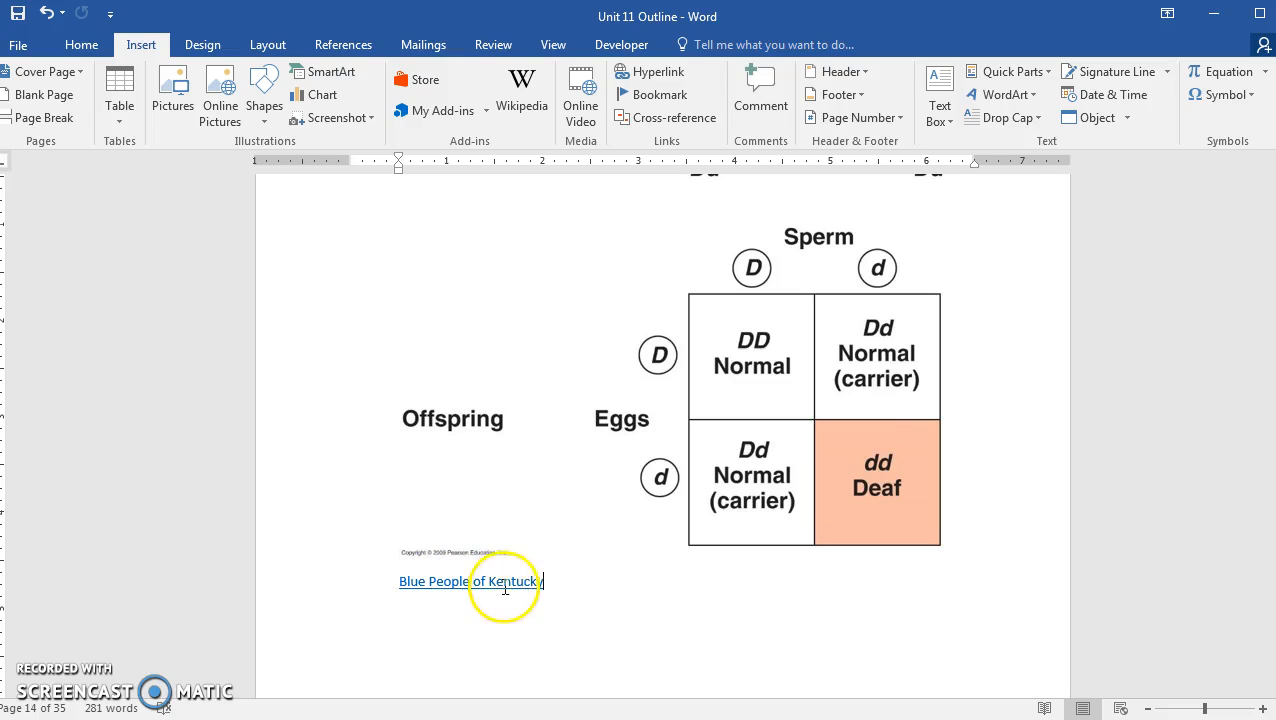
mouse_move(520, 590)
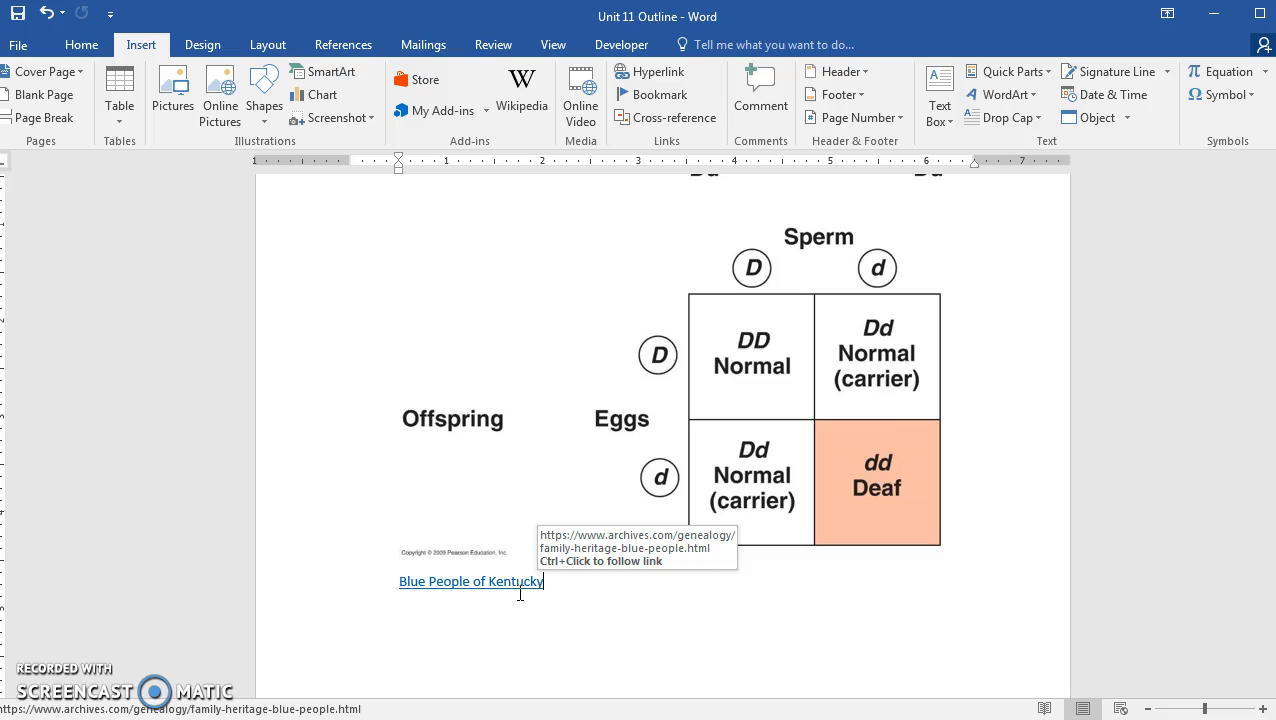
mouse_move(598, 584)
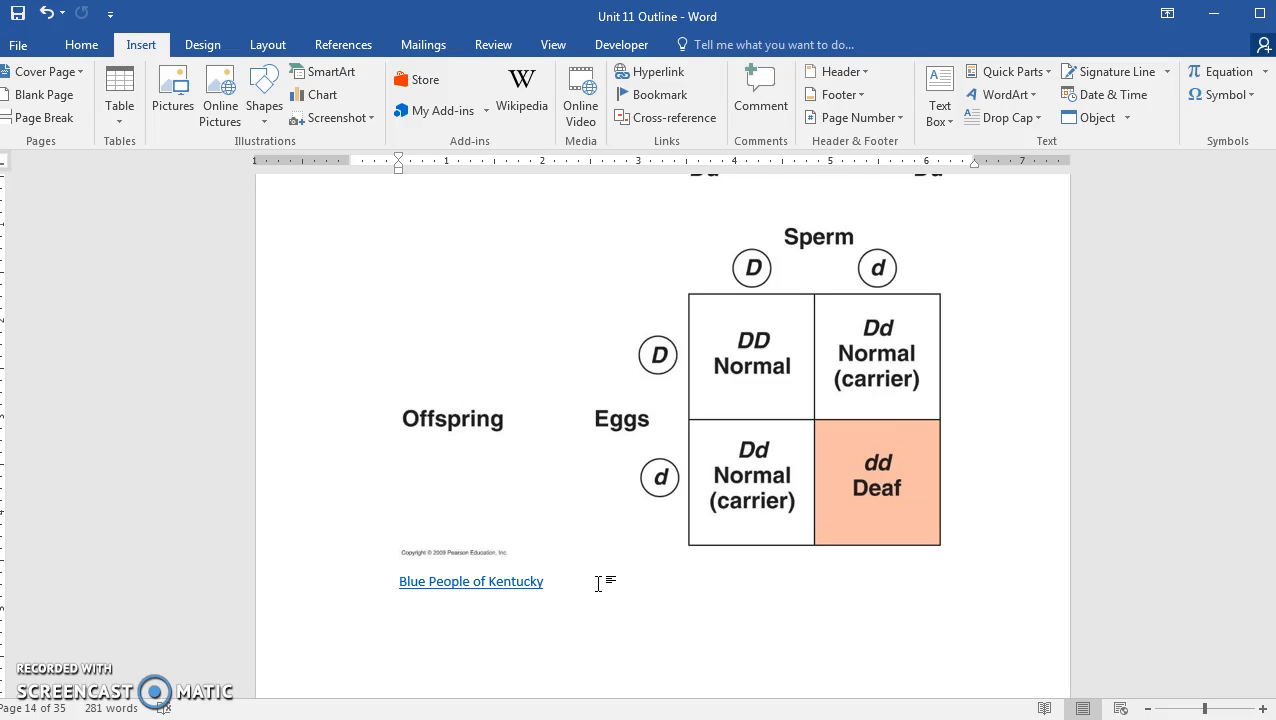
left_click(544, 580)
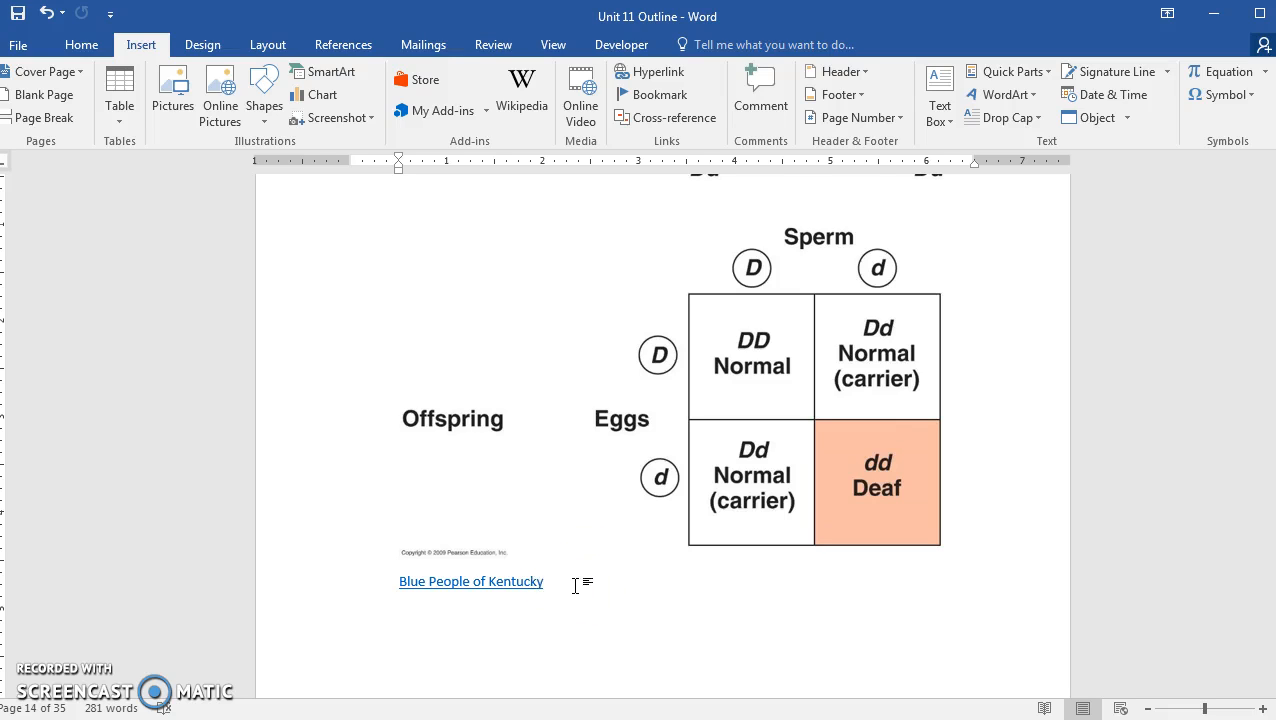
mouse_move(548, 556)
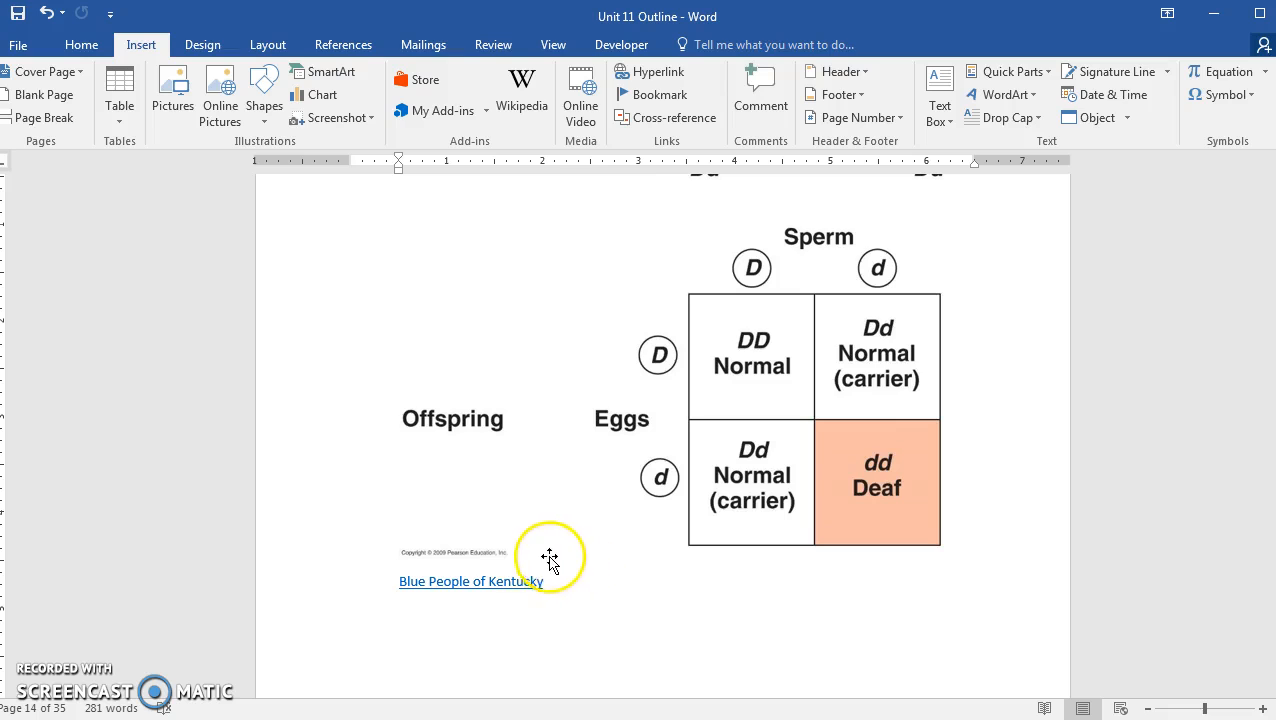
mouse_move(504, 624)
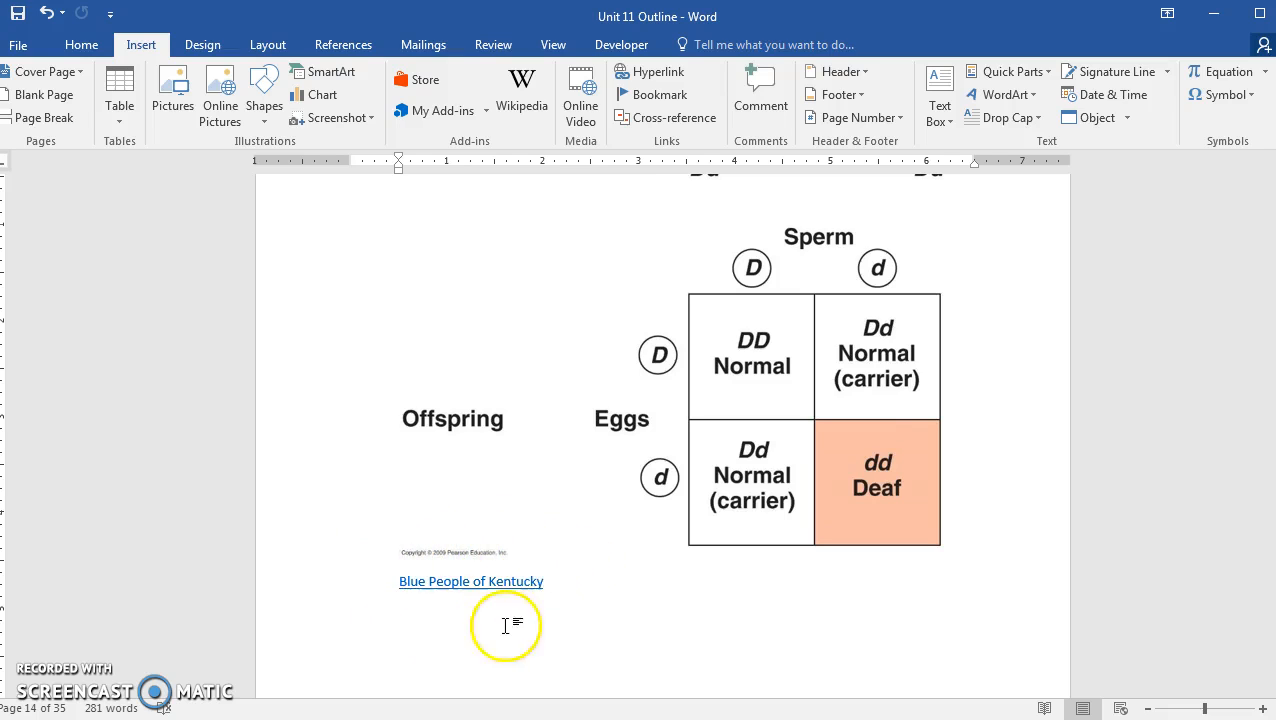
mouse_move(576, 584)
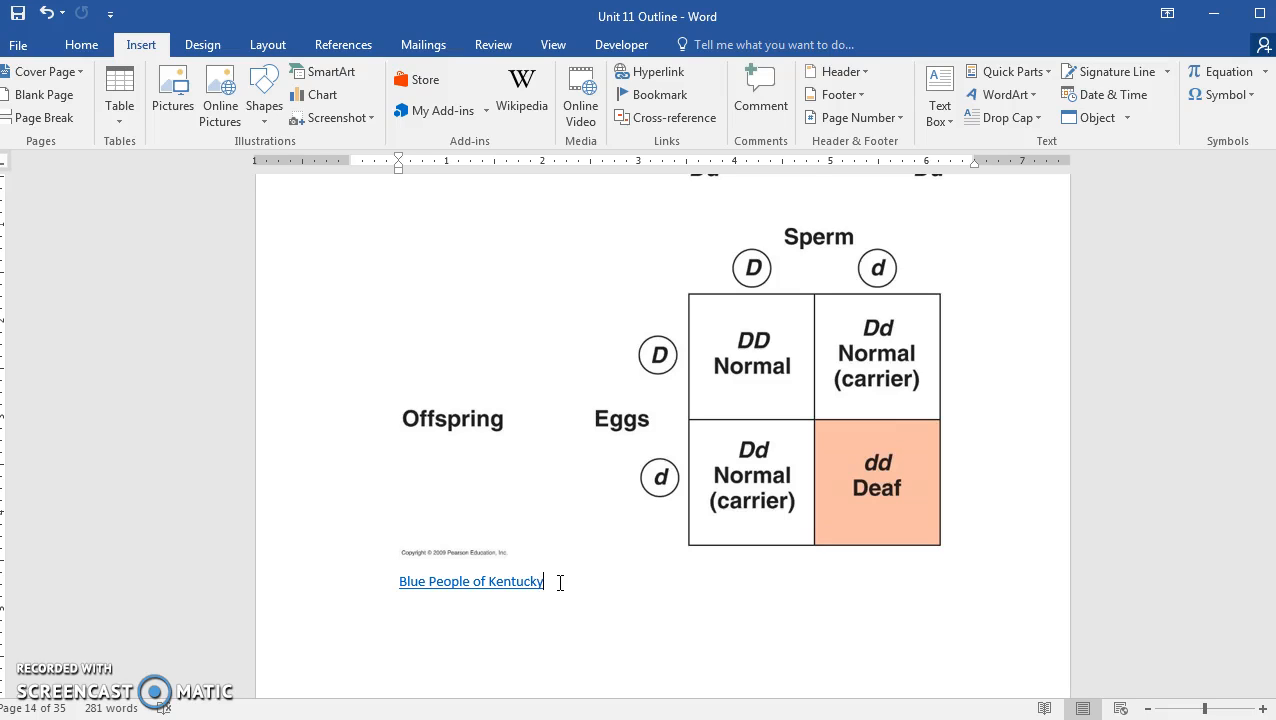
mouse_move(564, 560)
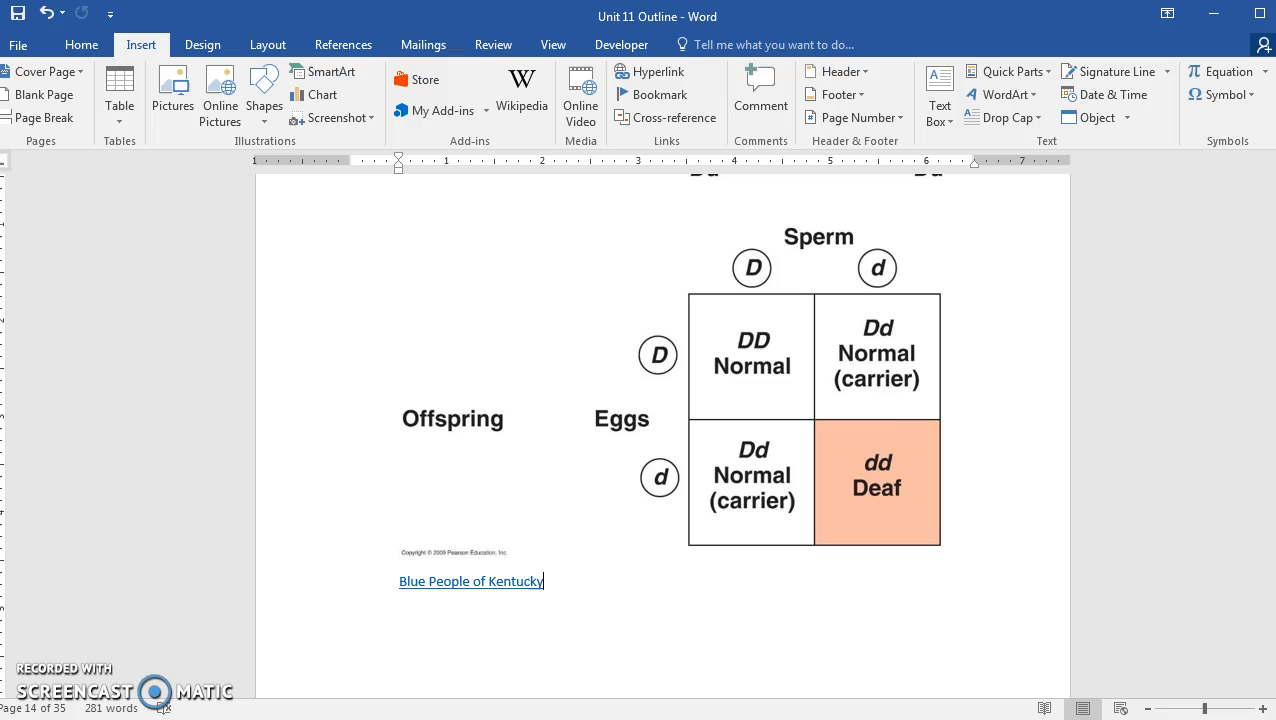
scroll("down", 3)
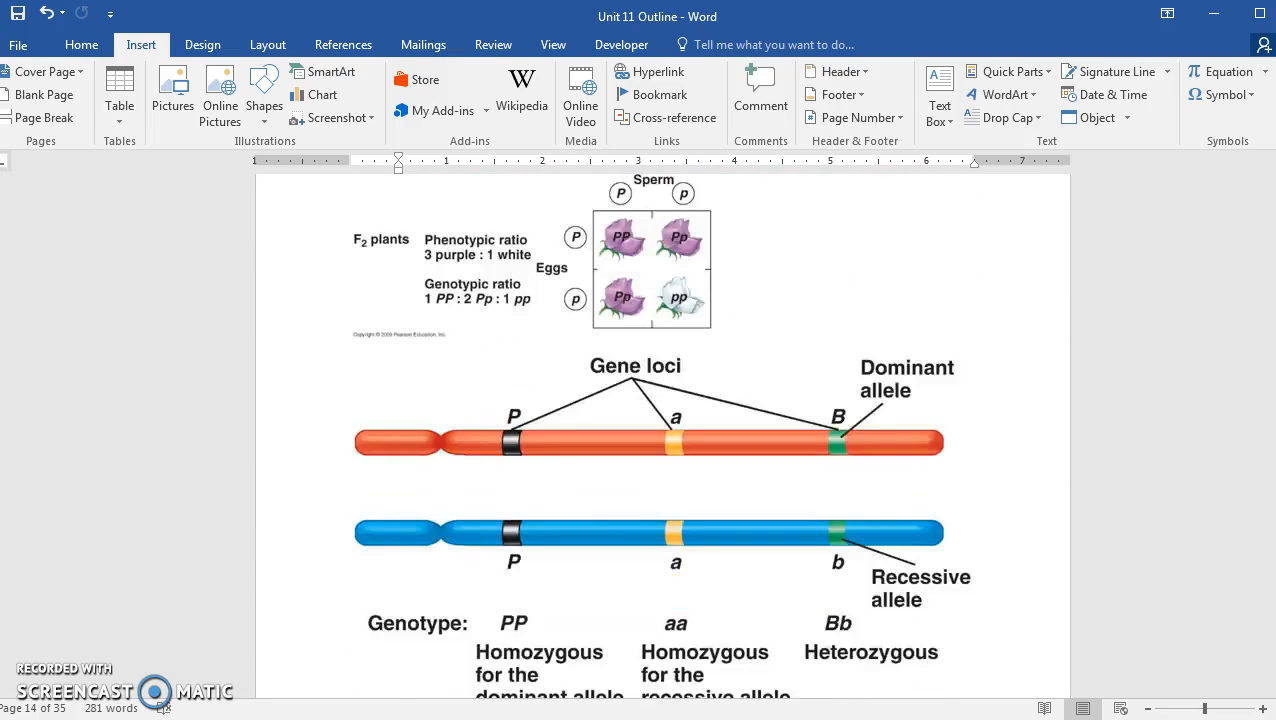
Scroll up past the chromosome diagrams to page 8's Terms list of genetics definitions.
scroll("up", 3)
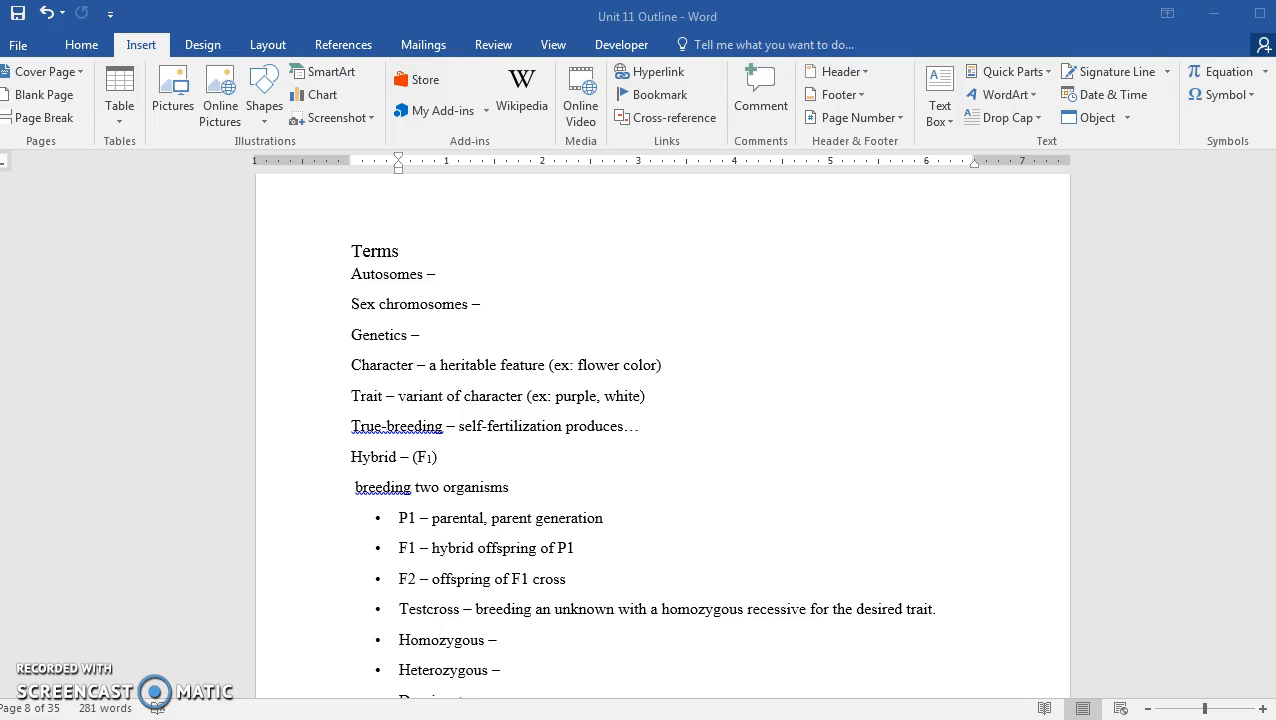
mouse_move(976, 330)
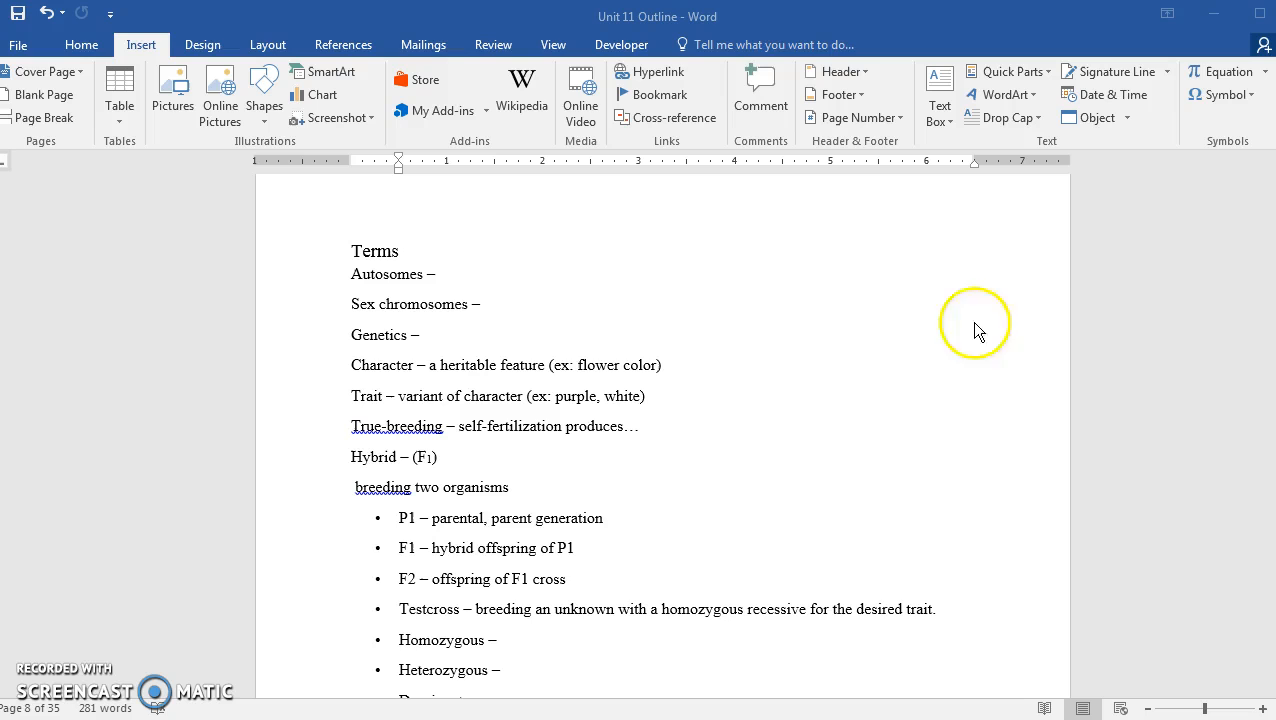
mouse_move(1160, 378)
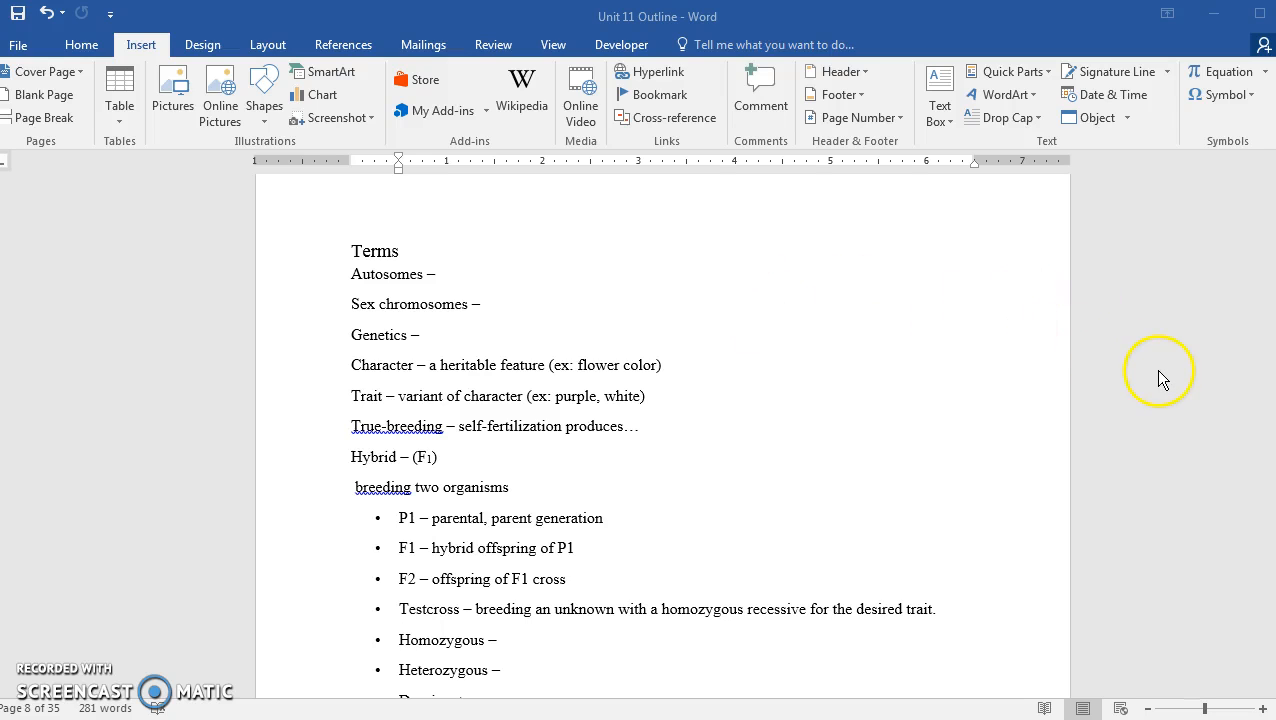
scroll("down", 3)
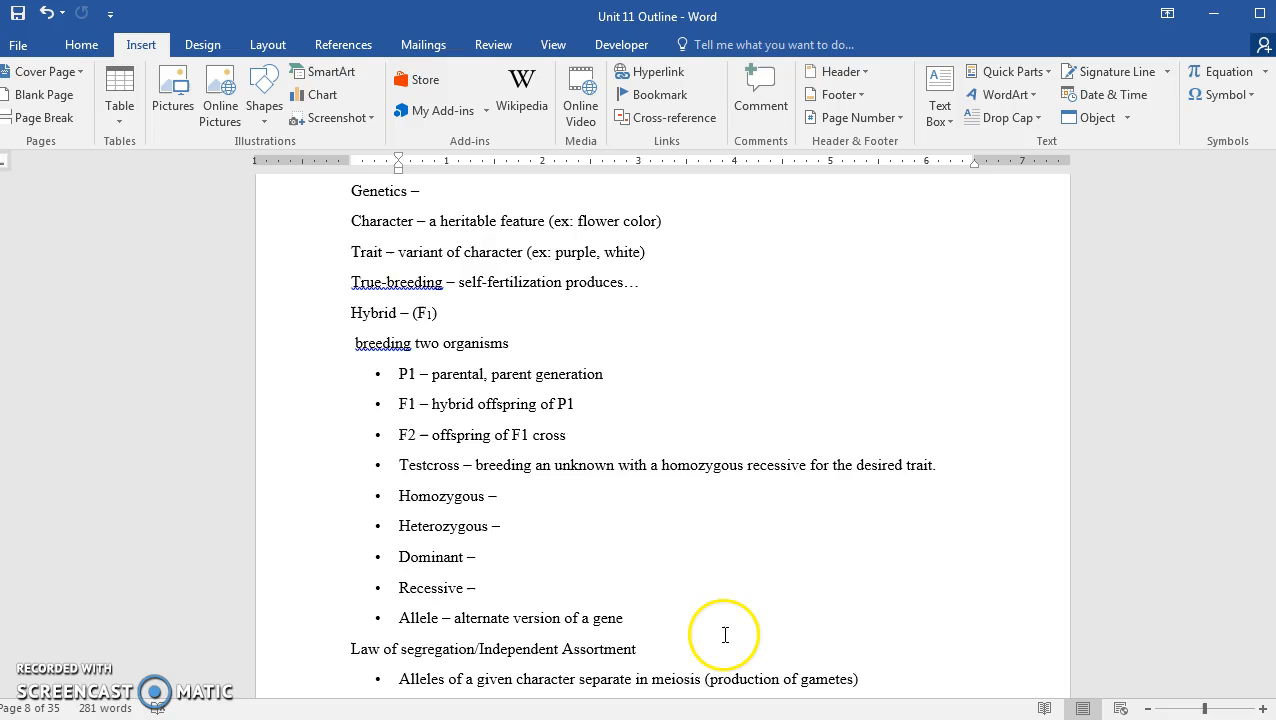
scroll("down", 3)
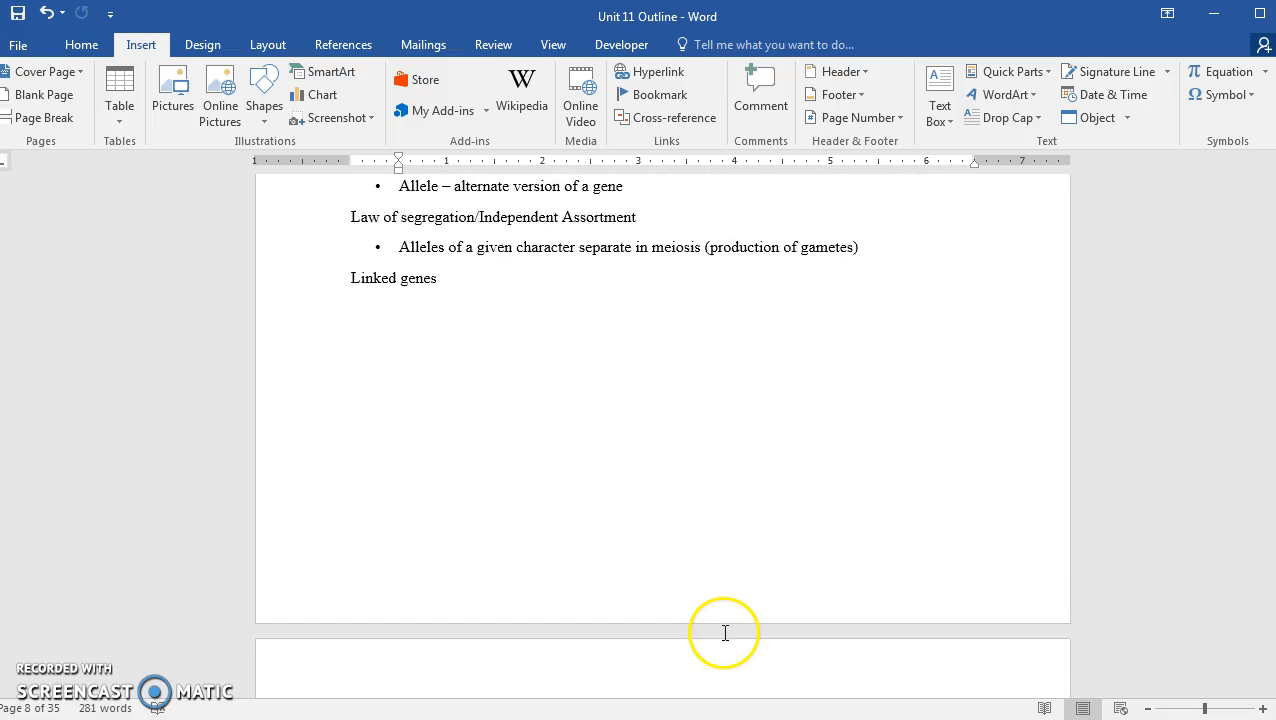
scroll("up", 3)
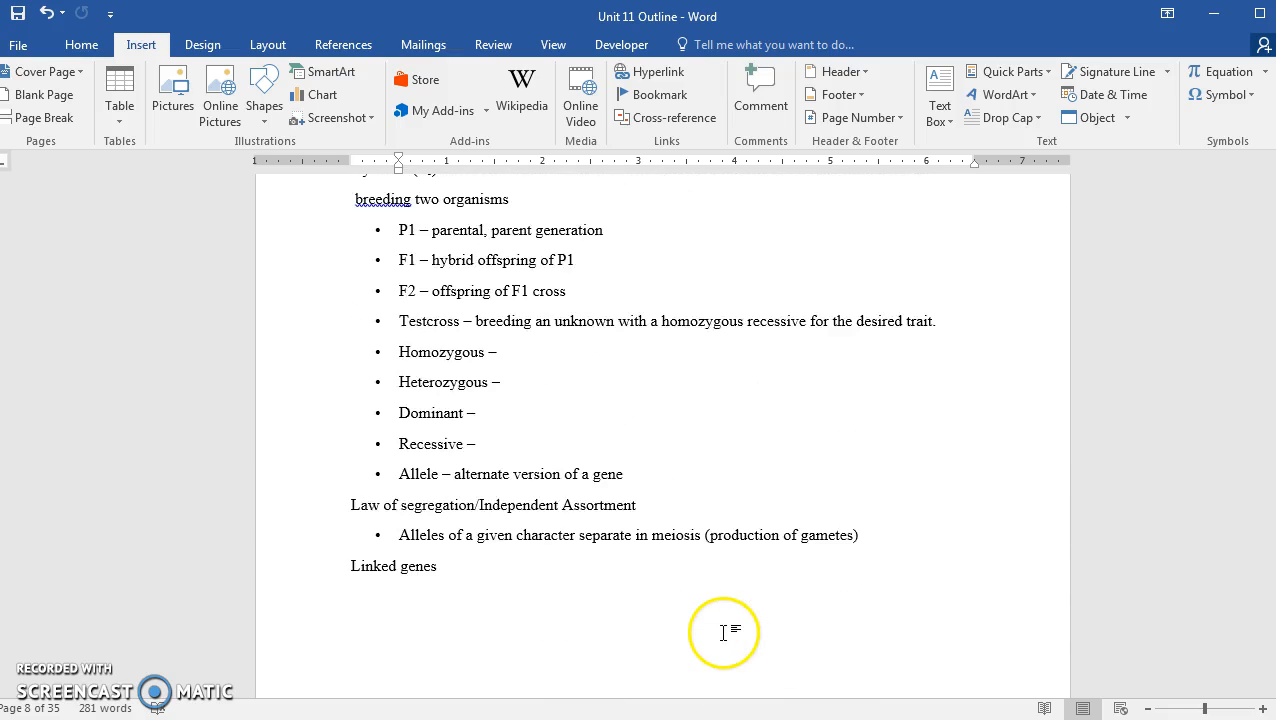
scroll("up", 3)
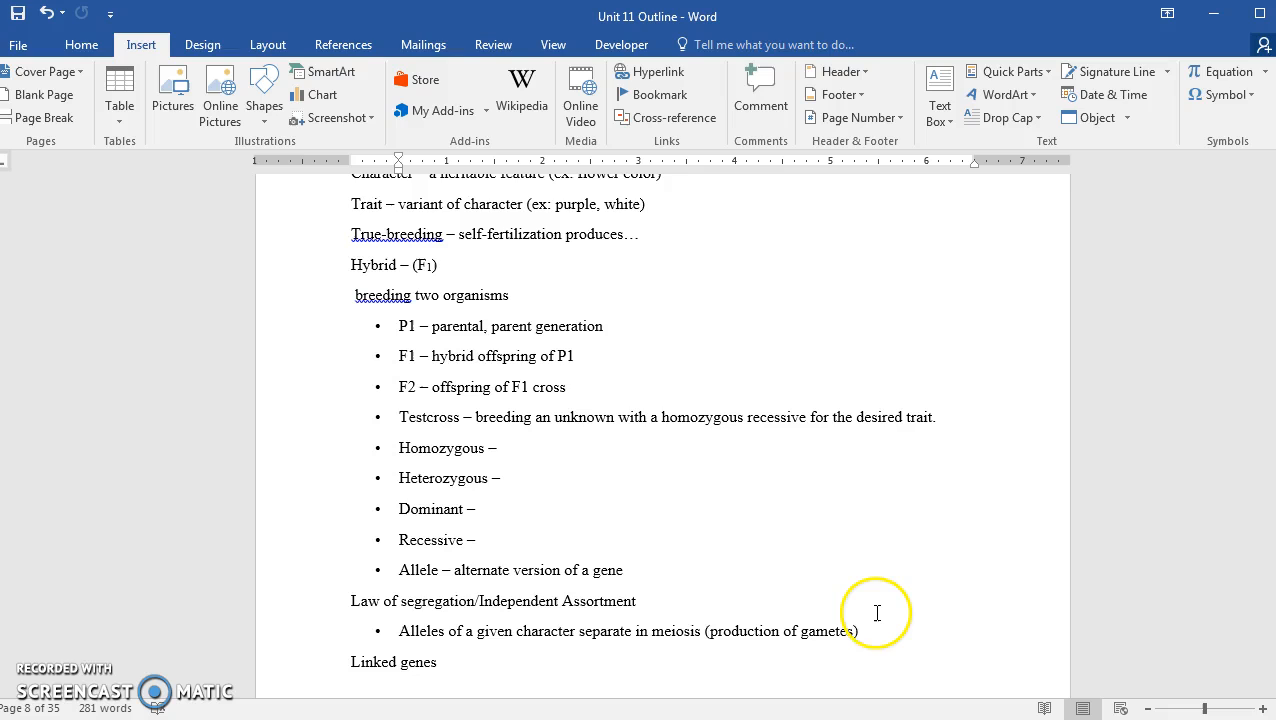
mouse_move(884, 598)
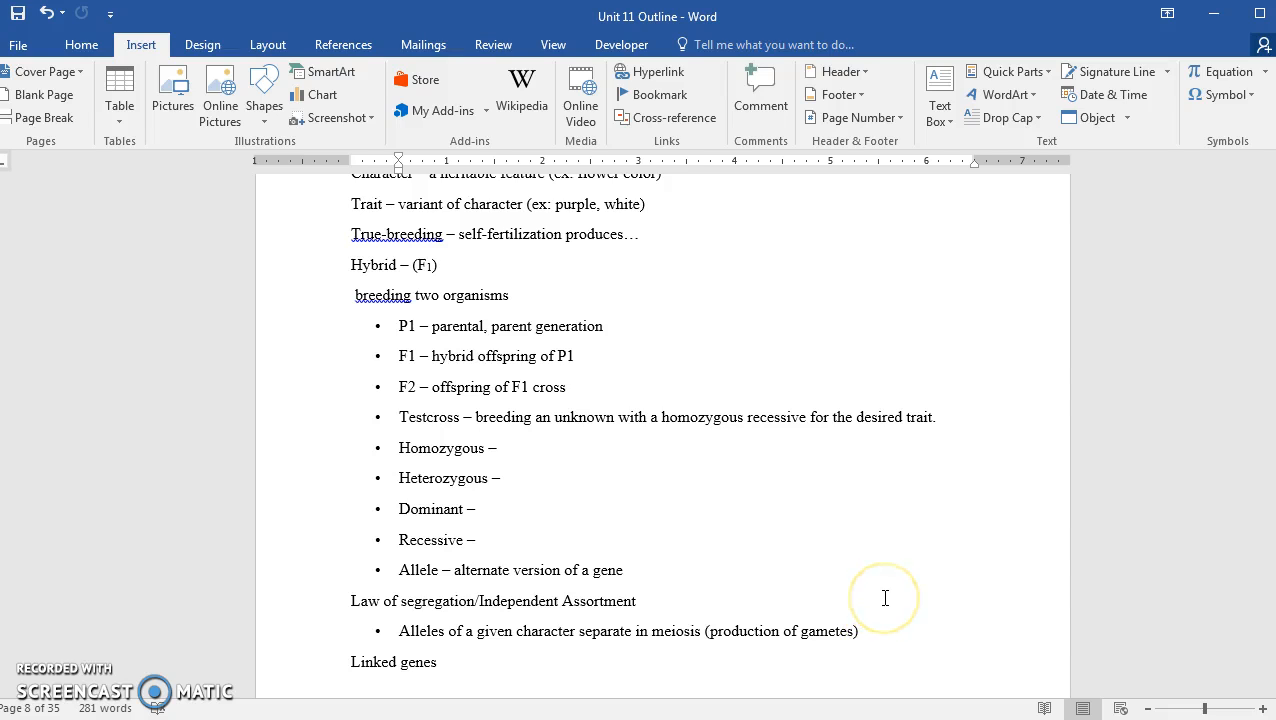
mouse_move(884, 596)
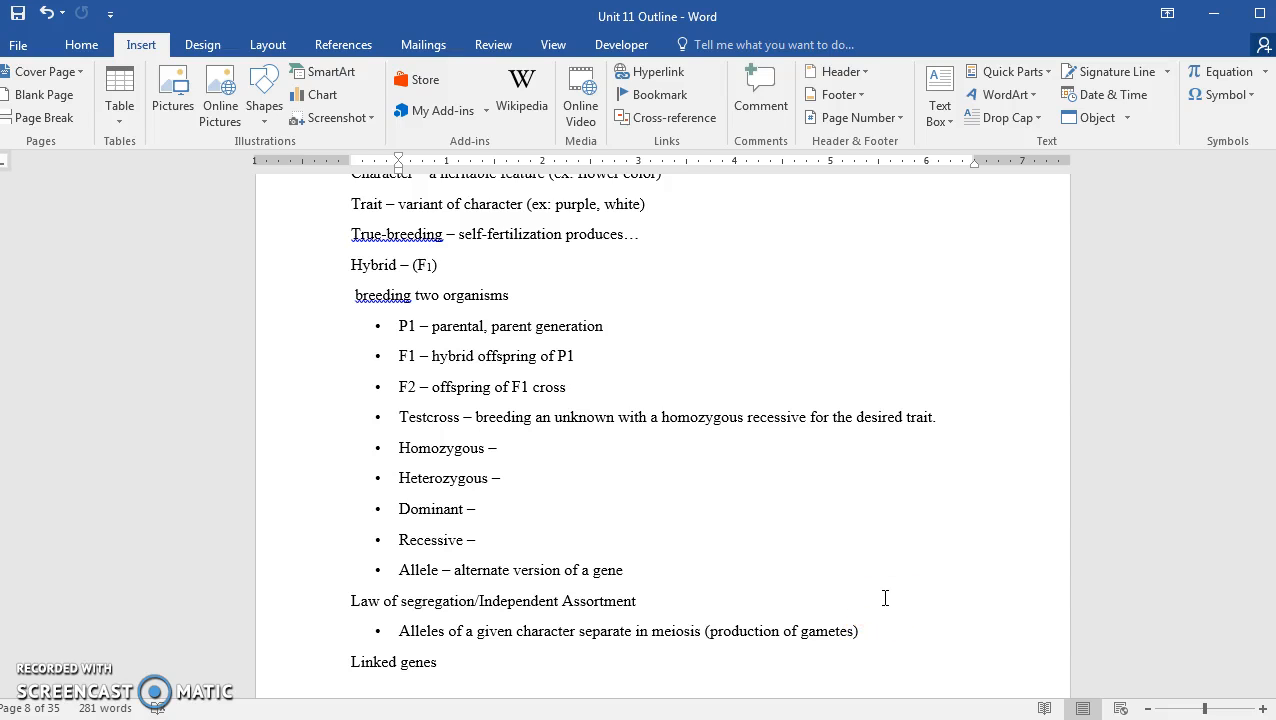